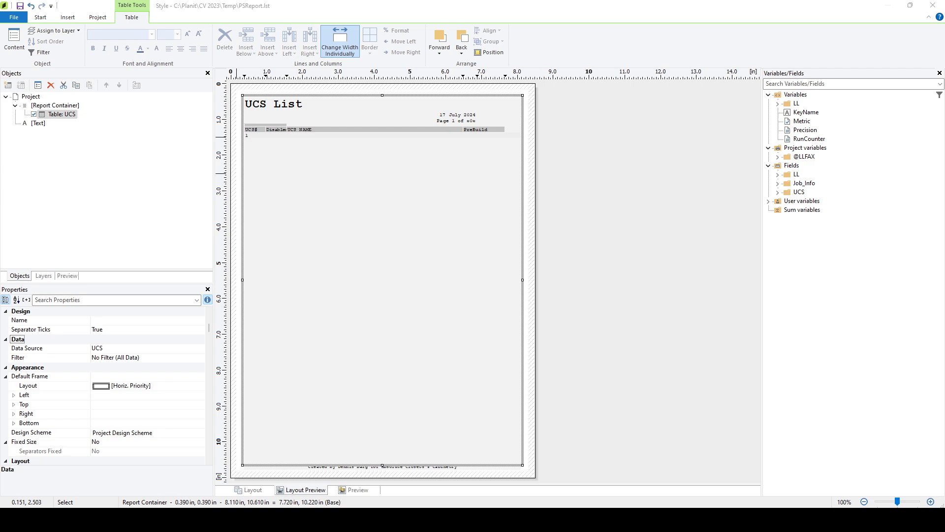
pyautogui.moveTo(654, 506)
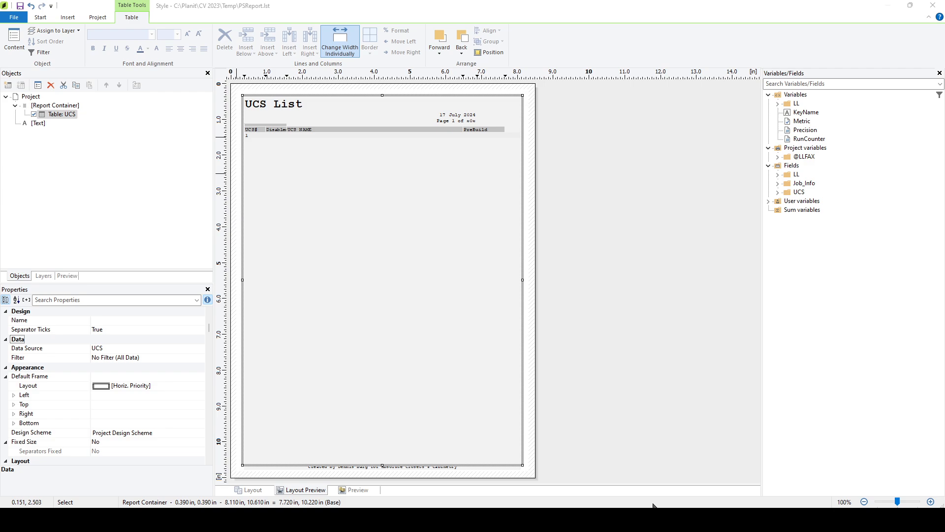
pyautogui.moveTo(594, 463)
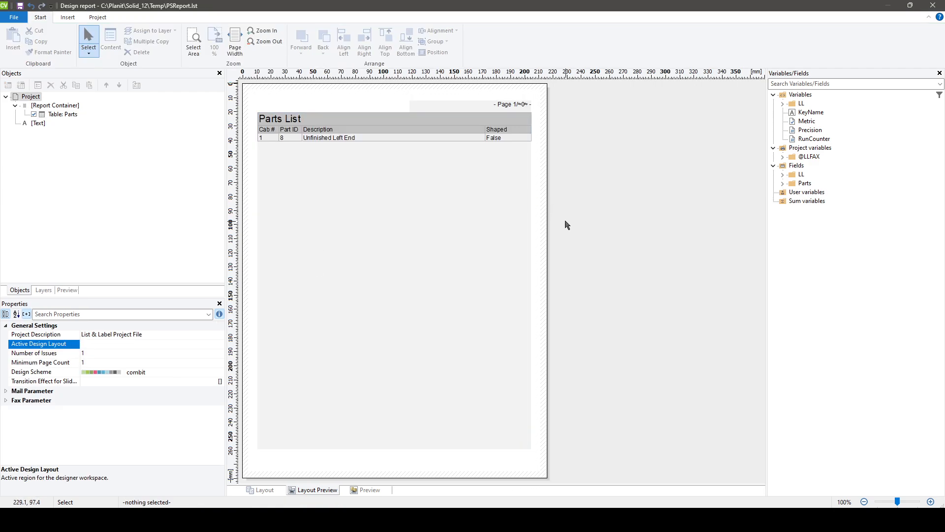
pyautogui.click(269, 140)
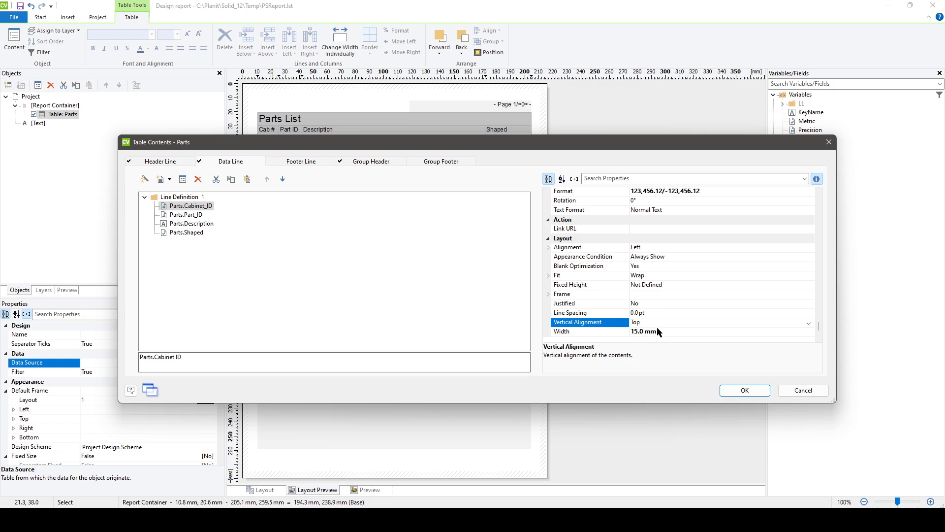
pyautogui.moveTo(669, 336)
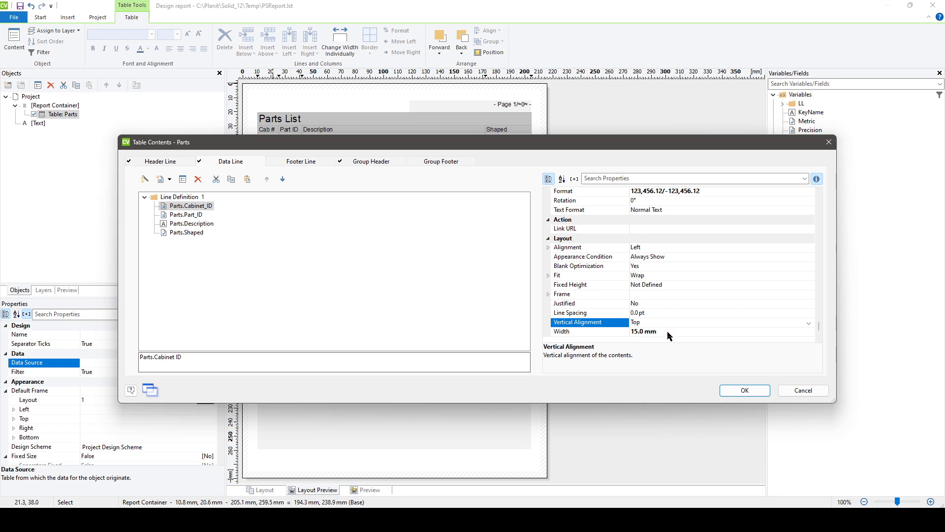
pyautogui.moveTo(658, 377)
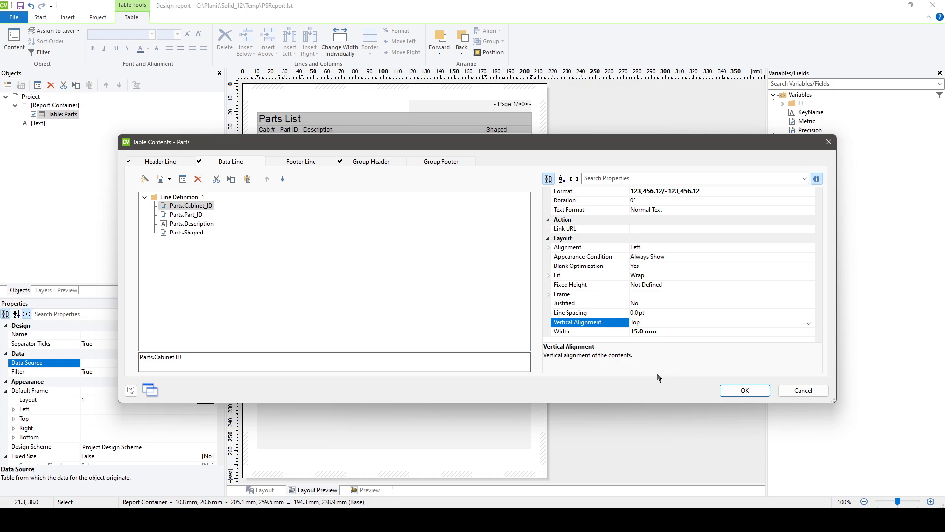
pyautogui.moveTo(664, 334)
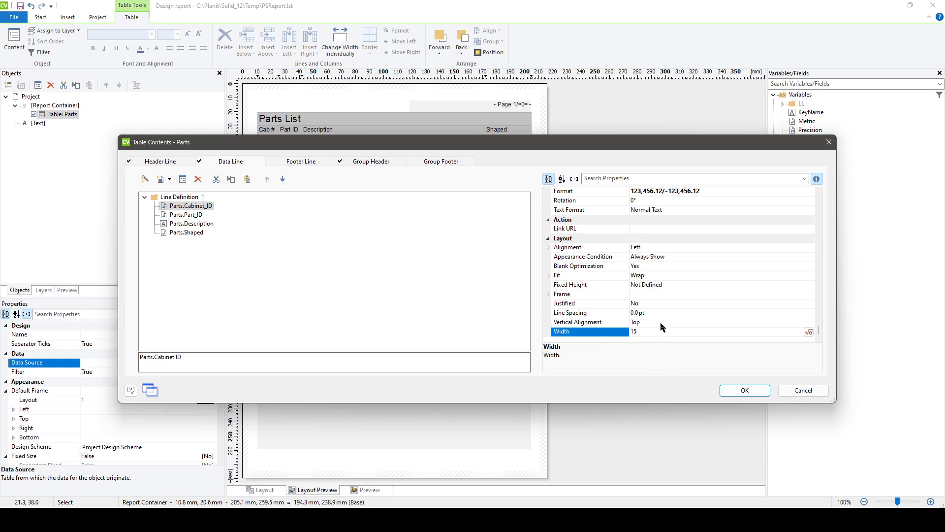
pyautogui.moveTo(108, 251)
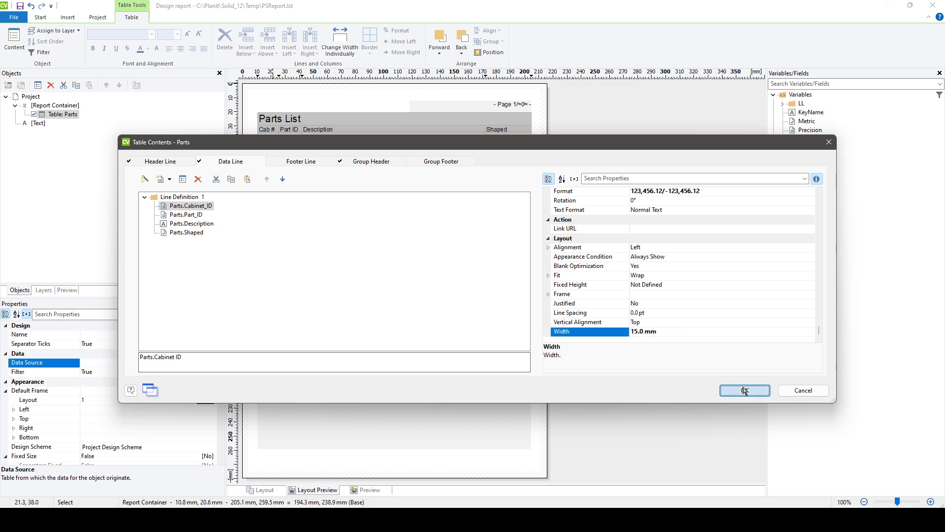
pyautogui.click(744, 390)
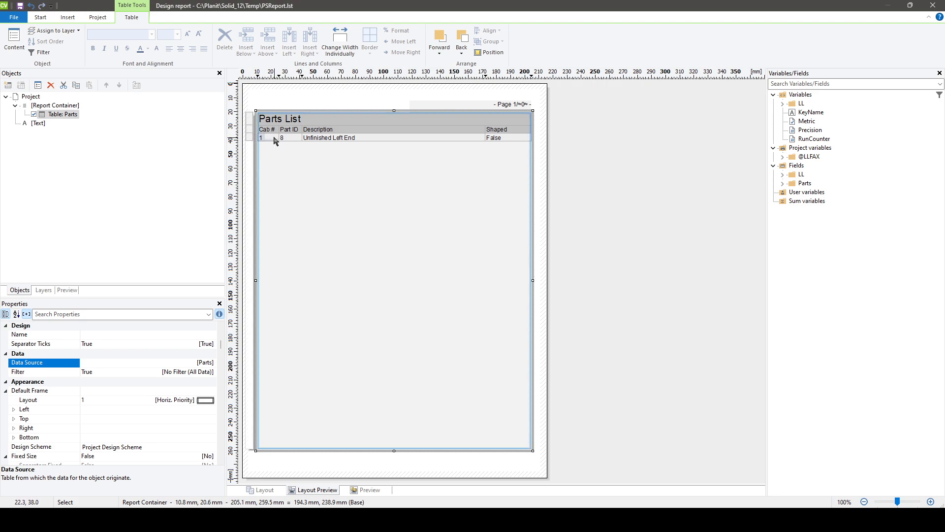
pyautogui.moveTo(278, 146)
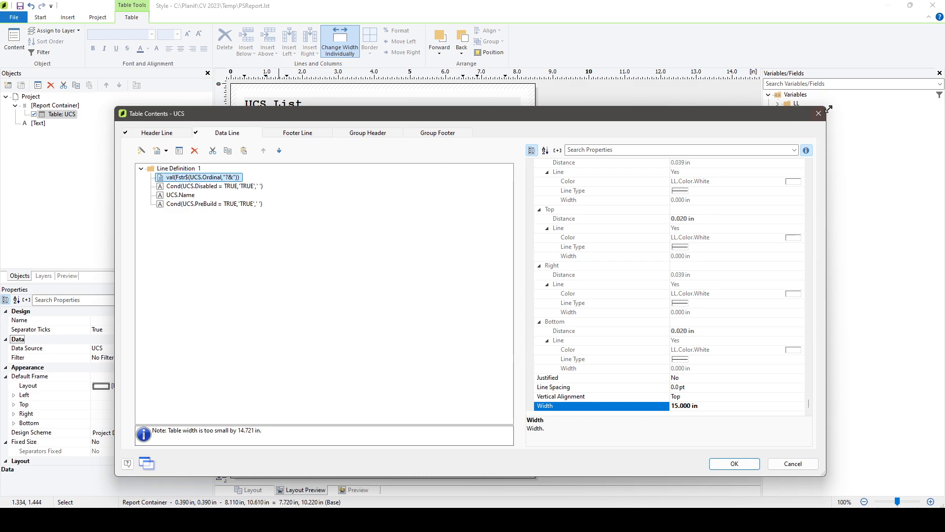
# Close the UCS table contents after noting its 15-inch first data column
pyautogui.click(733, 462)
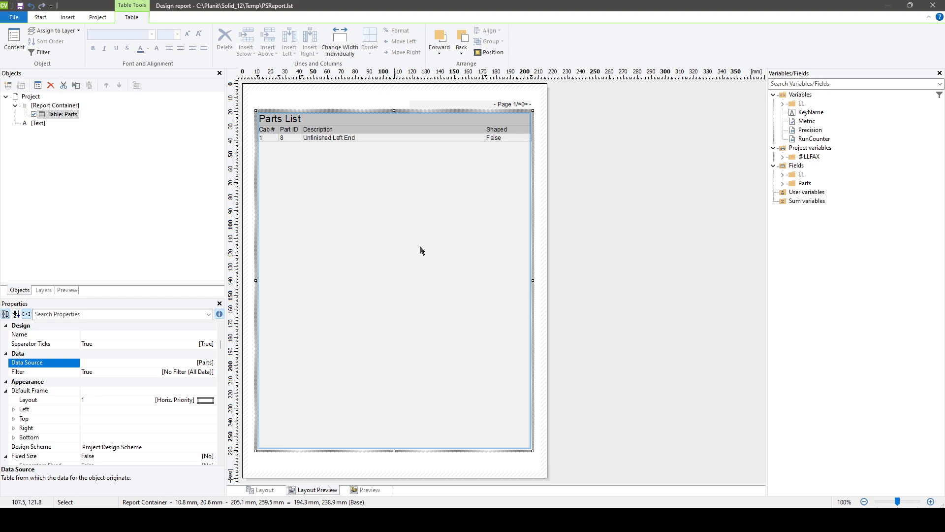
pyautogui.moveTo(395, 378)
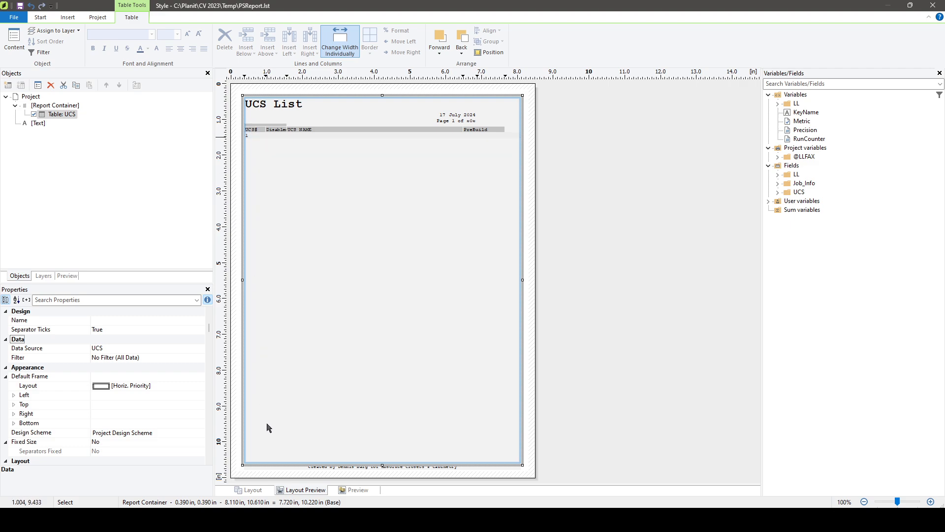
pyautogui.moveTo(287, 445)
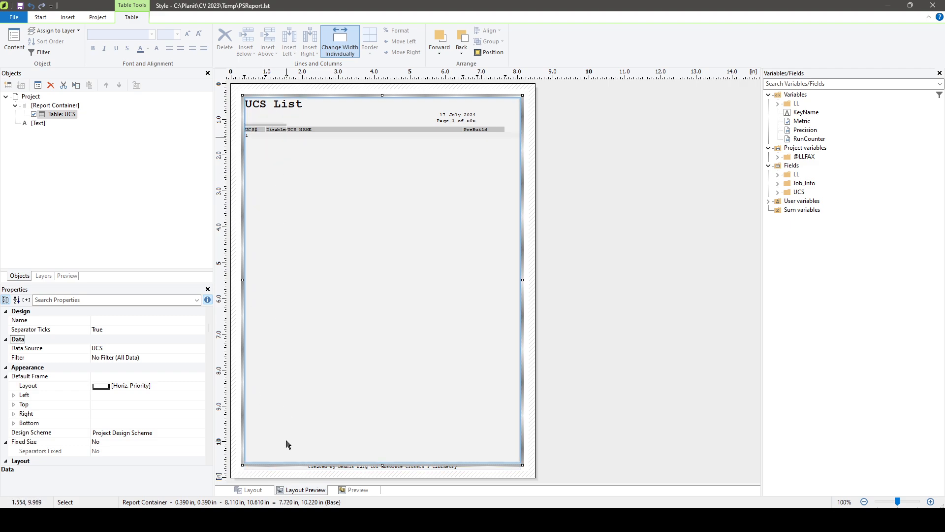
pyautogui.moveTo(490, 148)
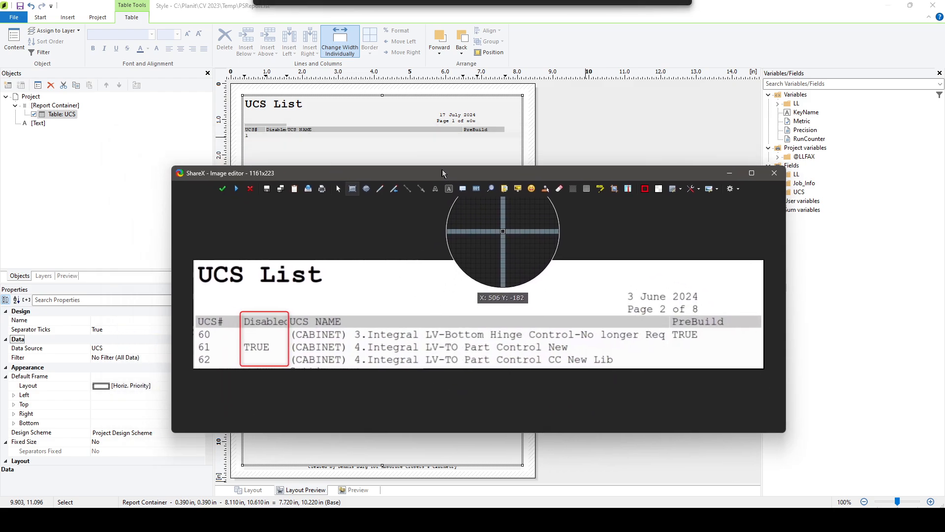
pyautogui.moveTo(317, 387)
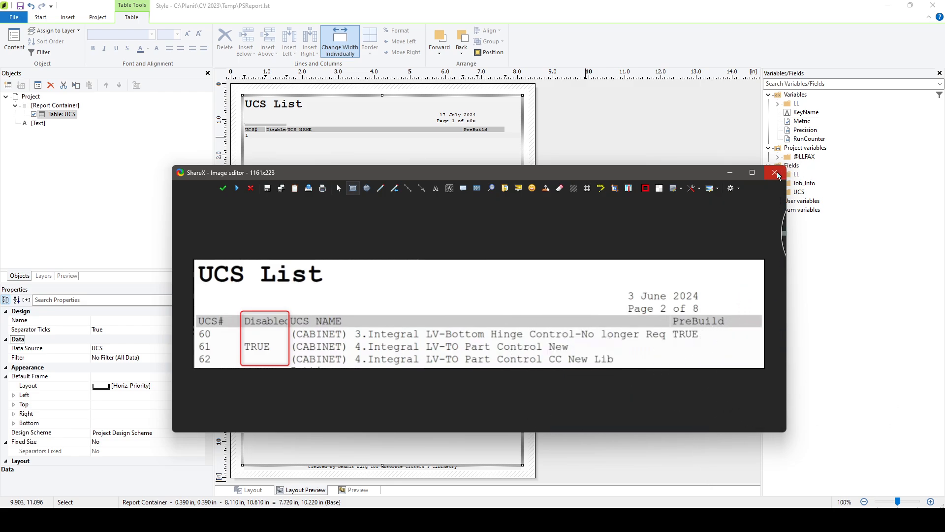
# Close the ShareX screenshot of the old UCS List page with the Disabled column marked
pyautogui.click(774, 172)
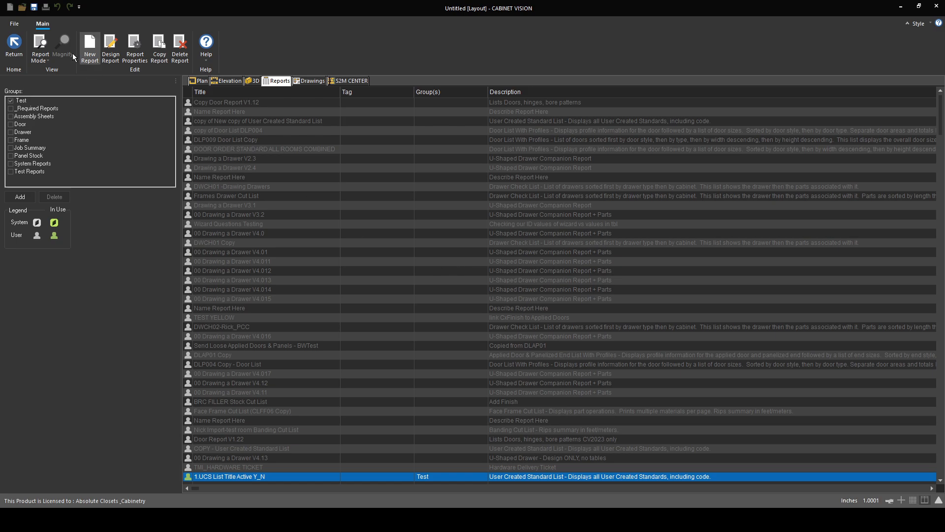
# Preview the UCS List Title Active Y_N report, return to the list, and reopen it for design
pyautogui.click(14, 42)
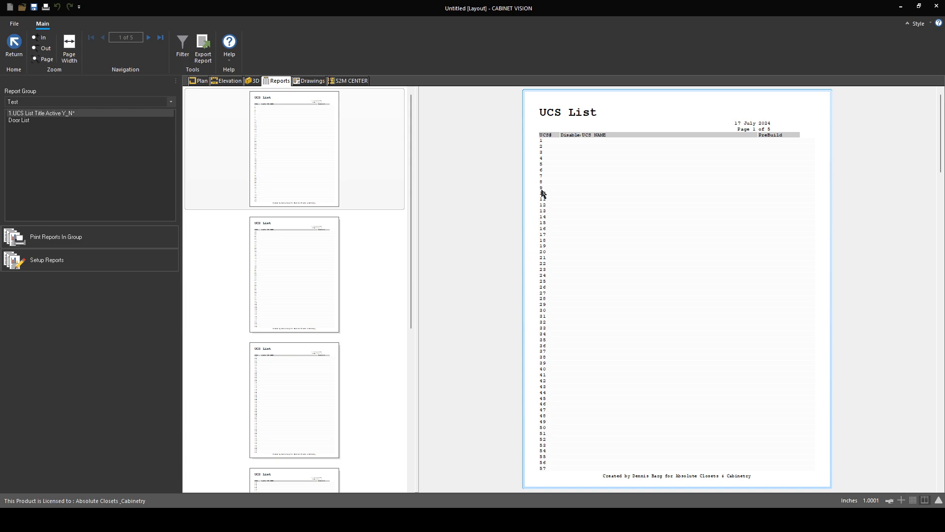
pyautogui.moveTo(550, 143)
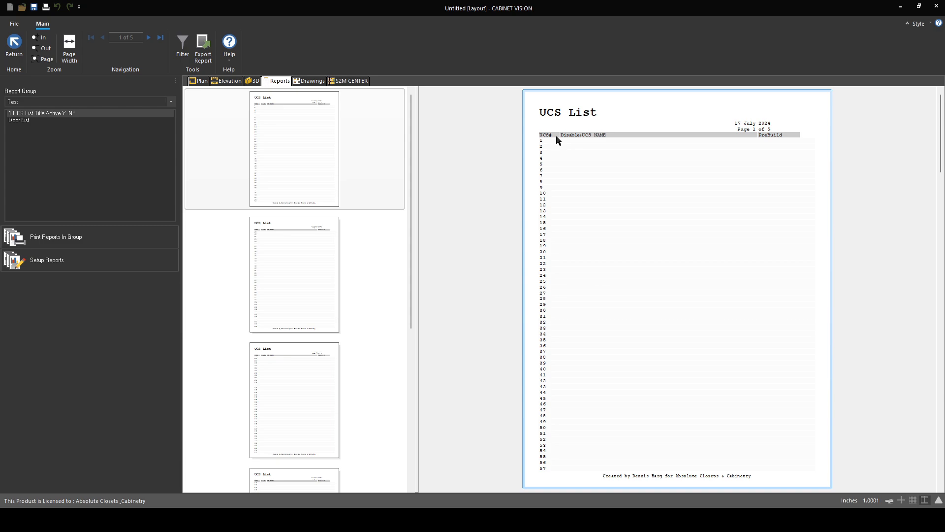
pyautogui.moveTo(573, 145)
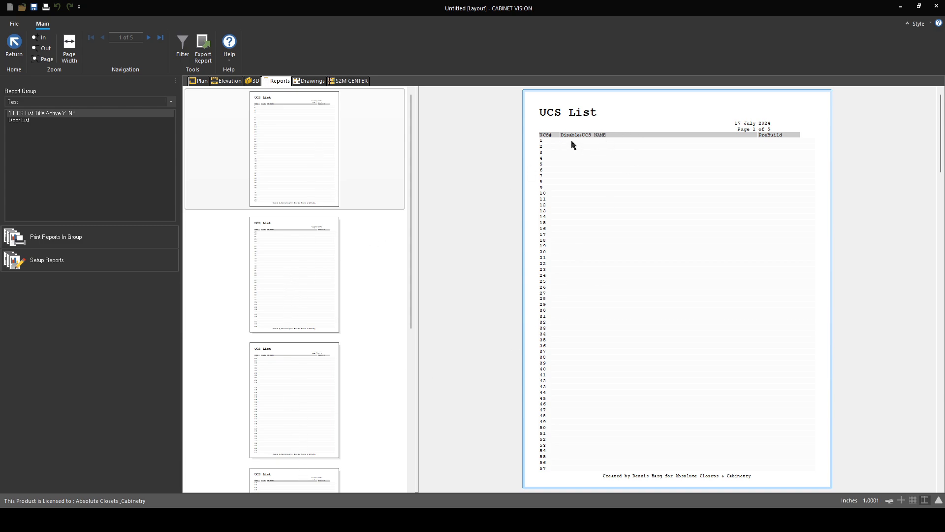
pyautogui.moveTo(678, 142)
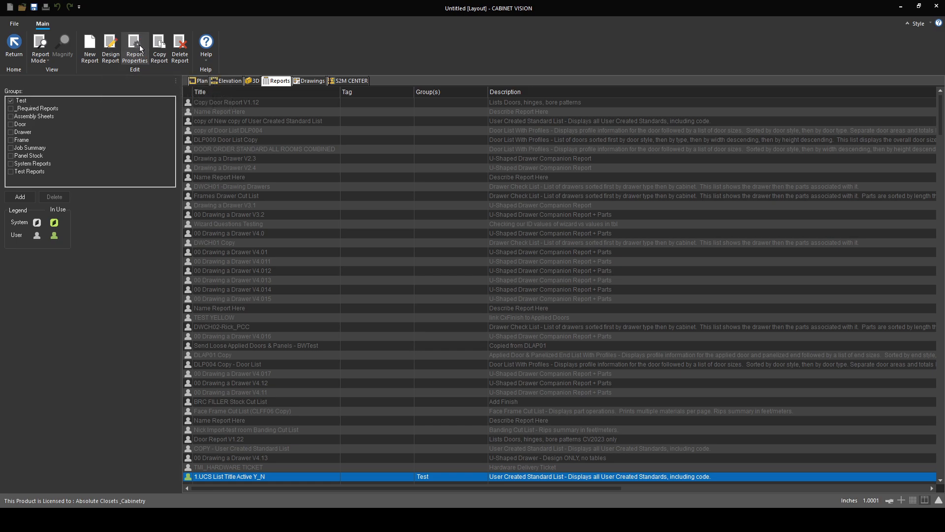
pyautogui.click(134, 44)
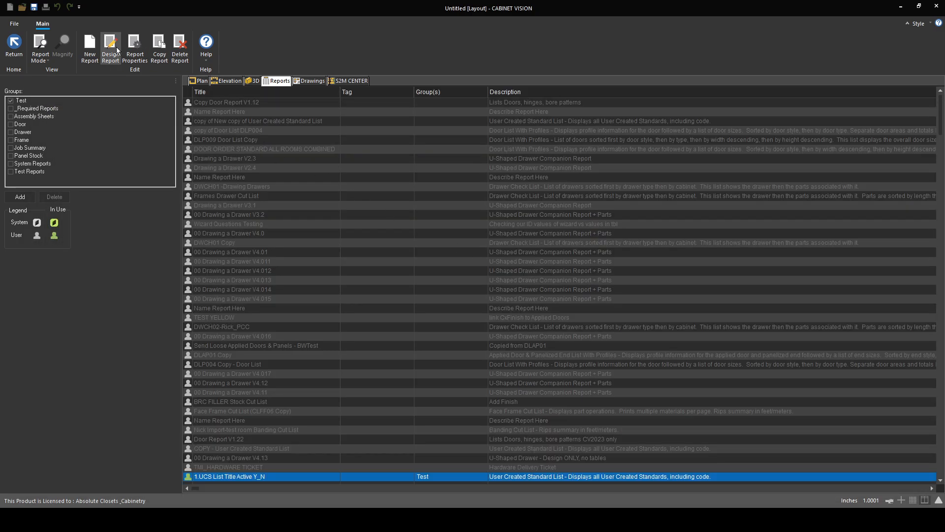
pyautogui.click(110, 44)
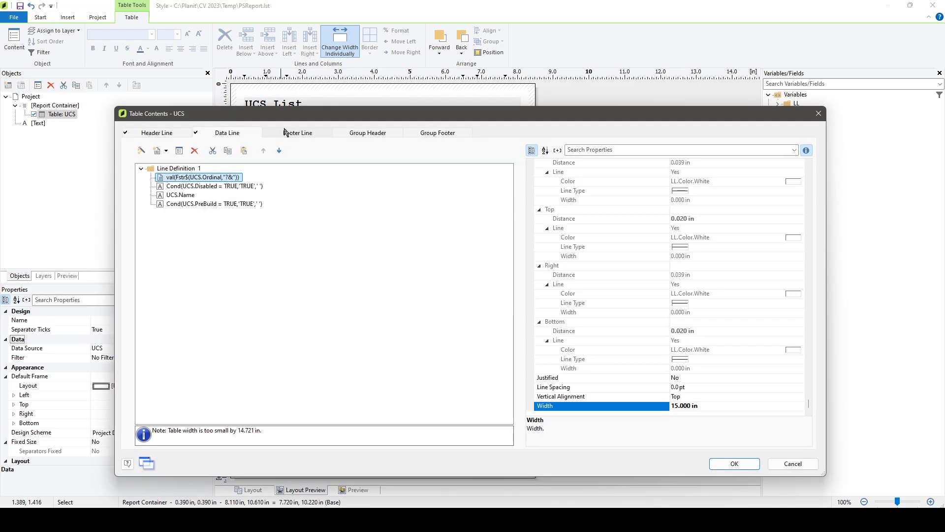
# Close the UCS table contents before editing the 15-inch first column width
pyautogui.click(733, 462)
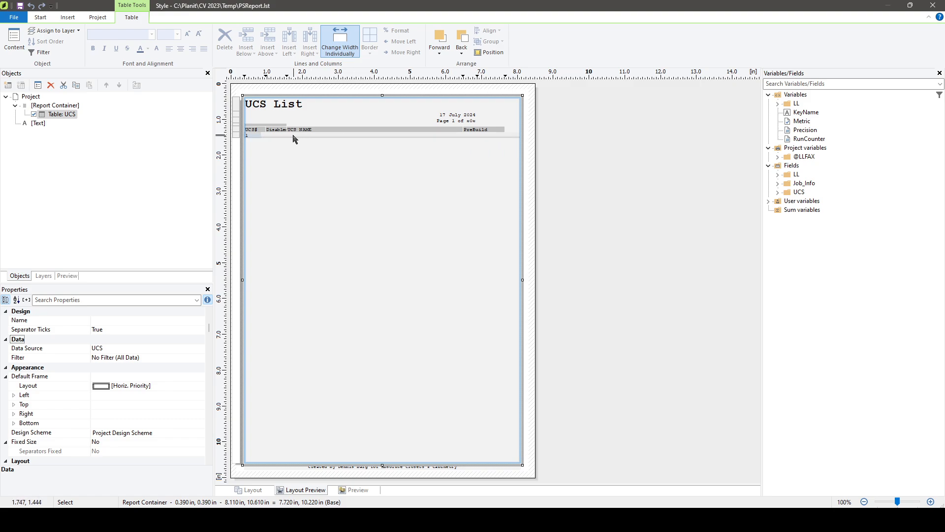
pyautogui.moveTo(318, 139)
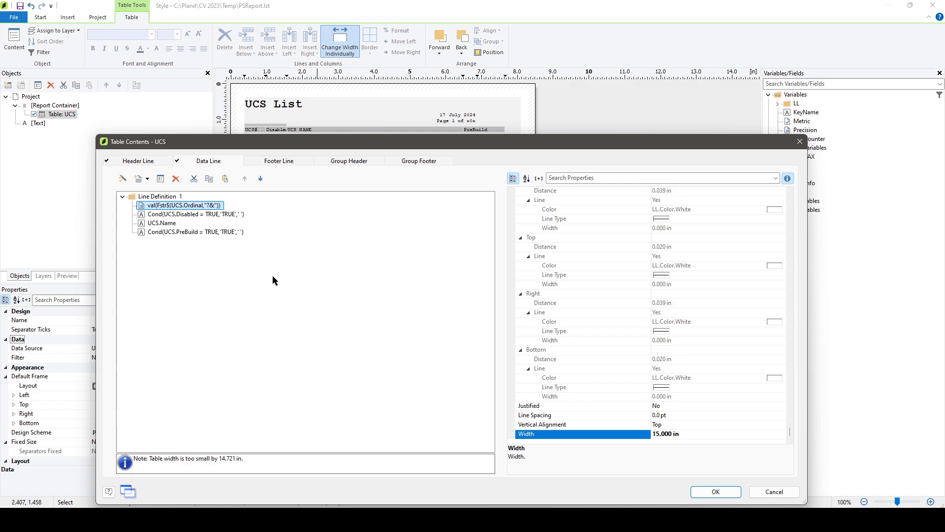
pyautogui.moveTo(563, 458)
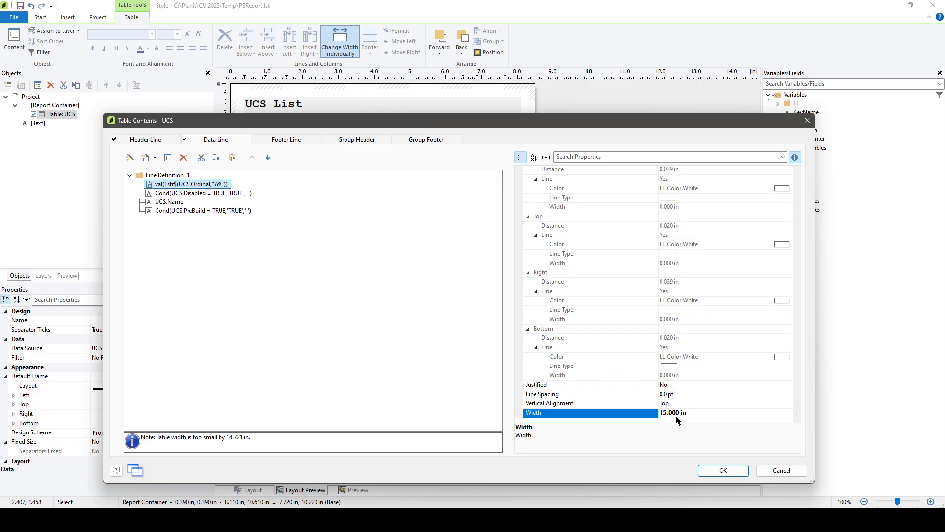
pyautogui.moveTo(695, 415)
pyautogui.write('15#')
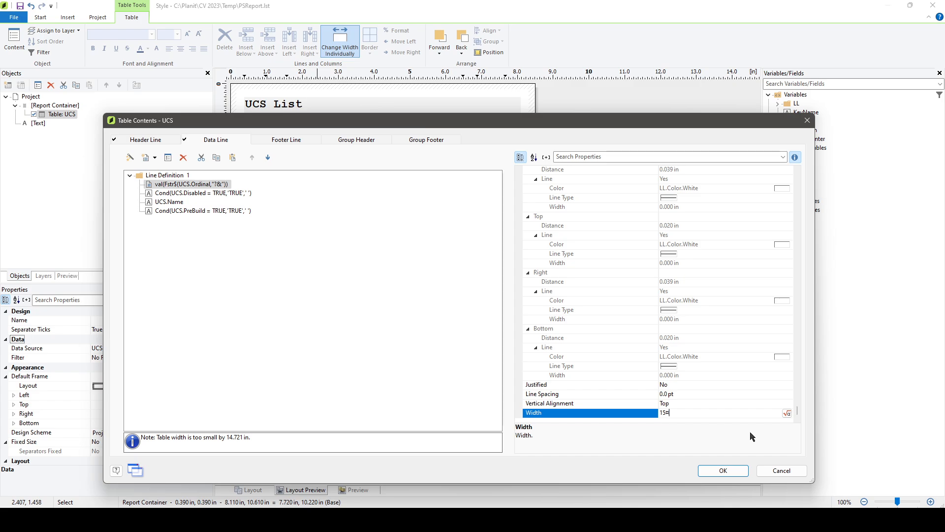
# Set the first data column width to UnitFromSCM(15000), about 0.591 in, and apply it
pyautogui.press('Backspace')
pyautogui.write('UnitFromSCM(')
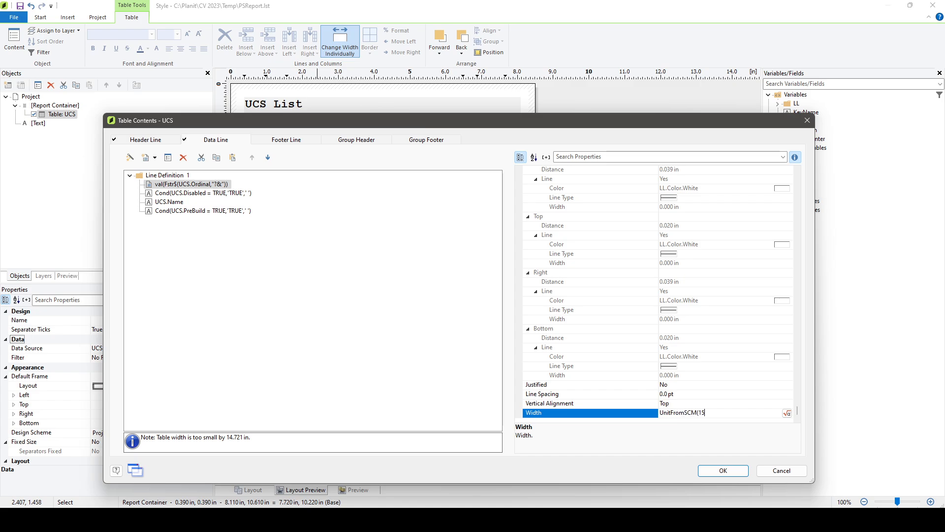
pyautogui.write('000)')
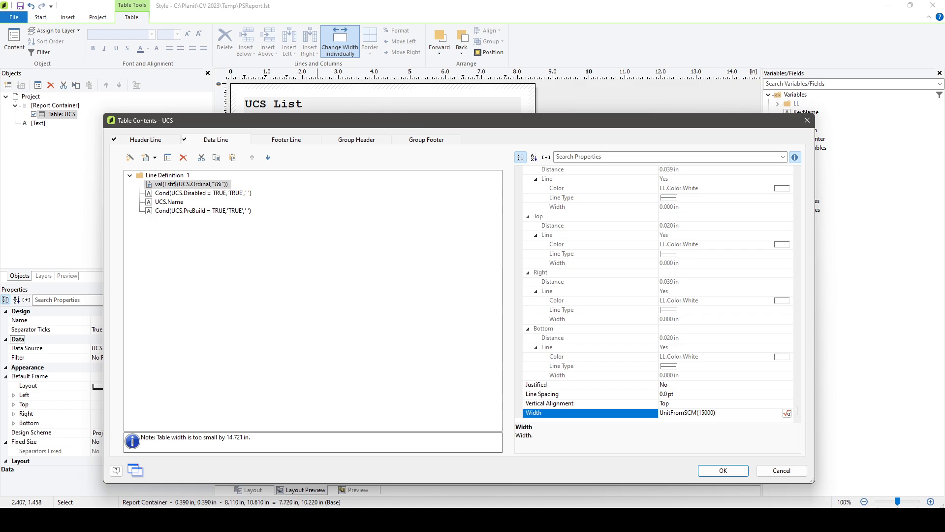
pyautogui.click(707, 412)
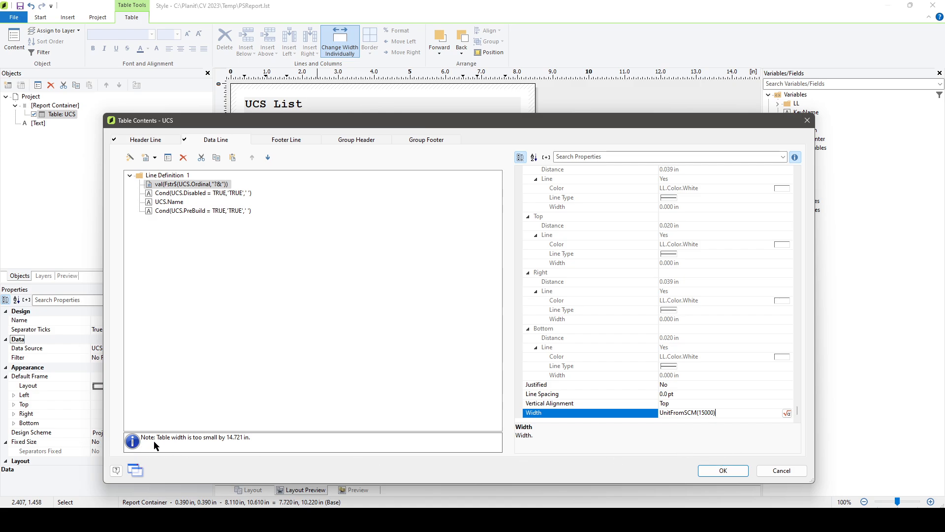
pyautogui.moveTo(233, 446)
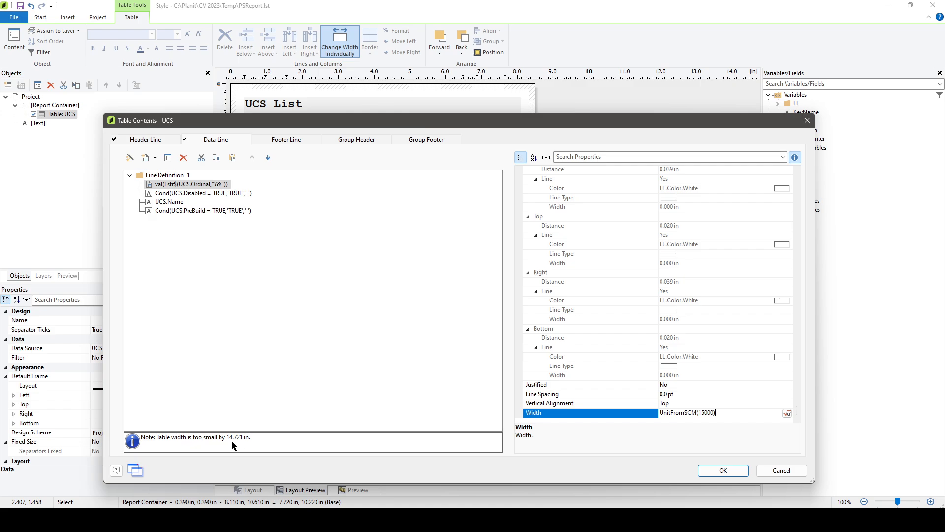
pyautogui.moveTo(245, 443)
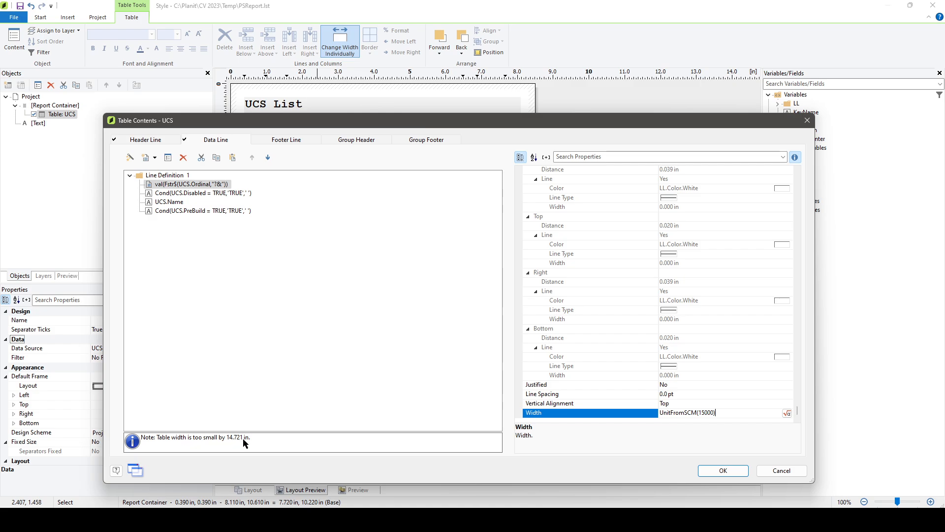
pyautogui.moveTo(727, 412)
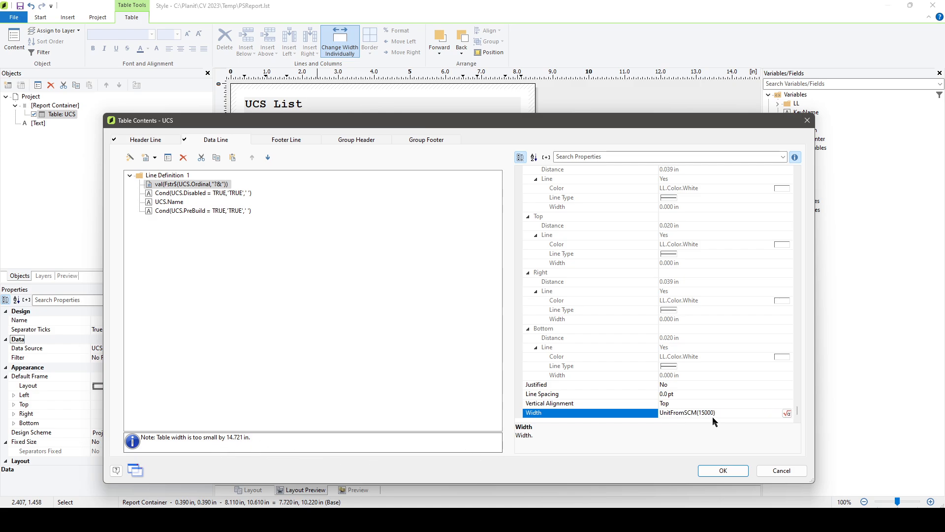
pyautogui.click(199, 193)
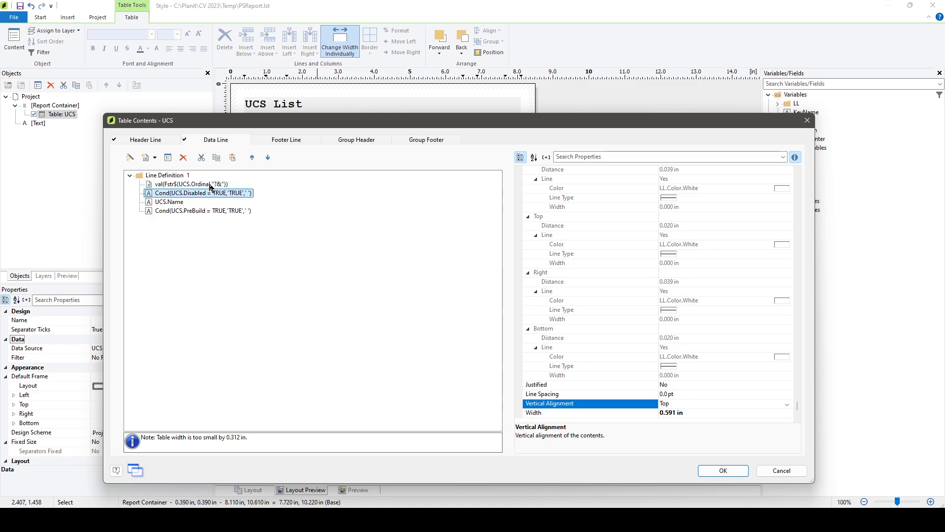
pyautogui.click(182, 184)
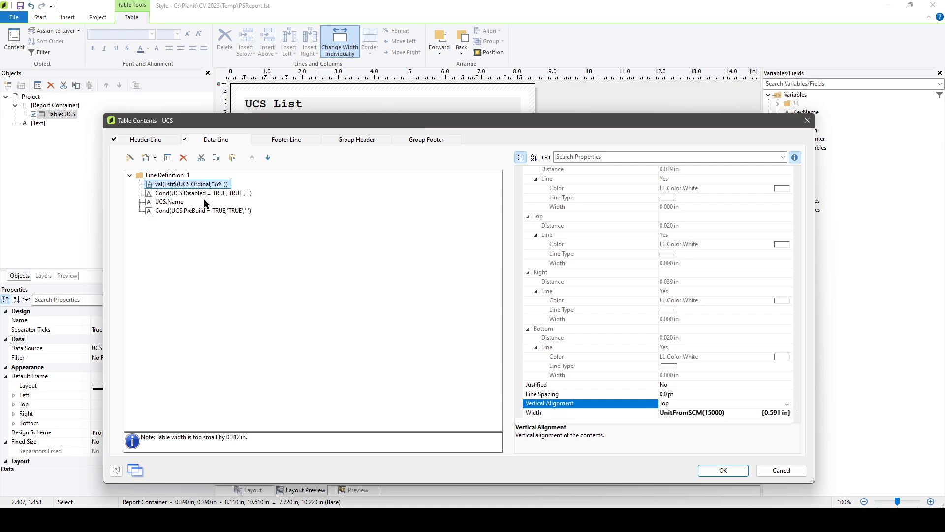
pyautogui.moveTo(231, 447)
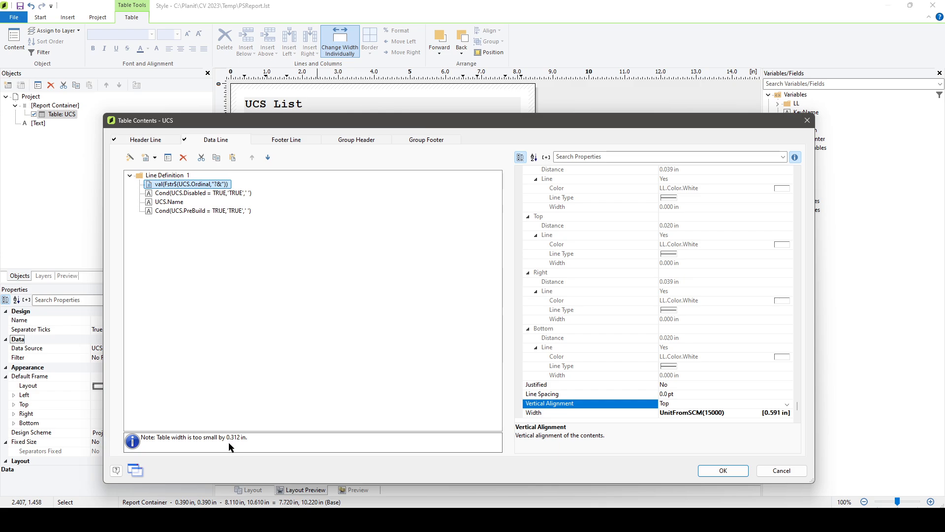
pyautogui.moveTo(232, 444)
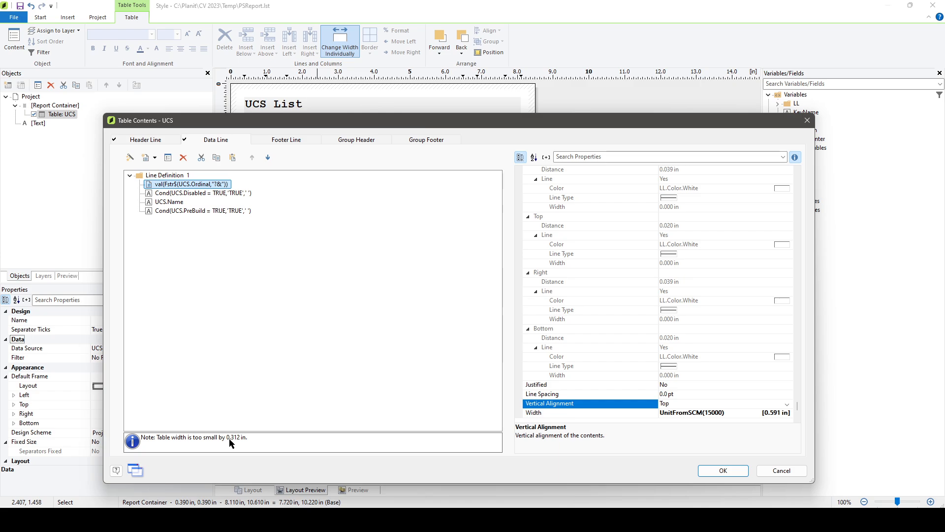
pyautogui.moveTo(242, 458)
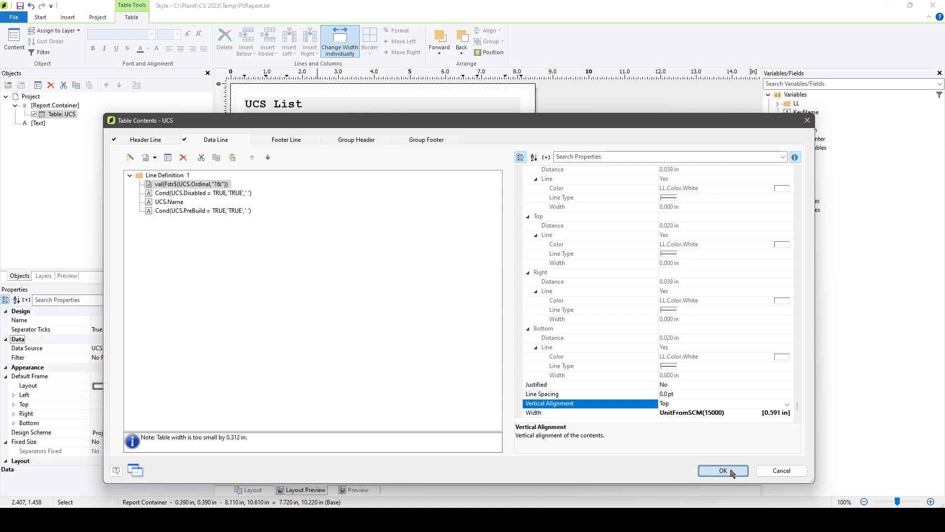
pyautogui.click(722, 470)
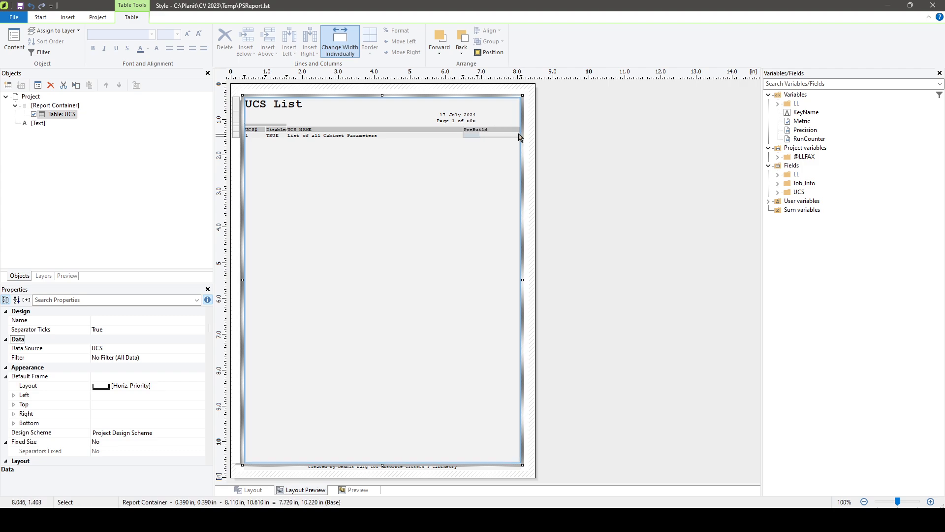
pyautogui.click(489, 135)
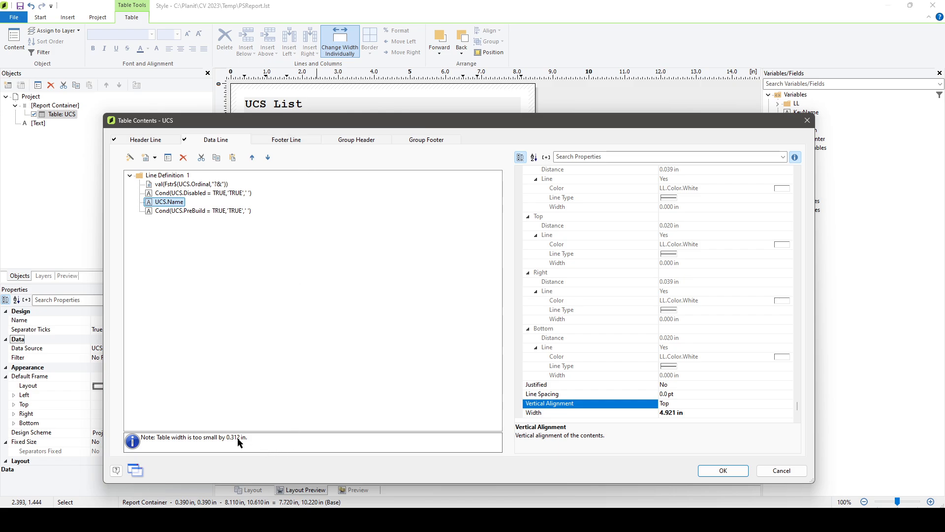
pyautogui.click(198, 211)
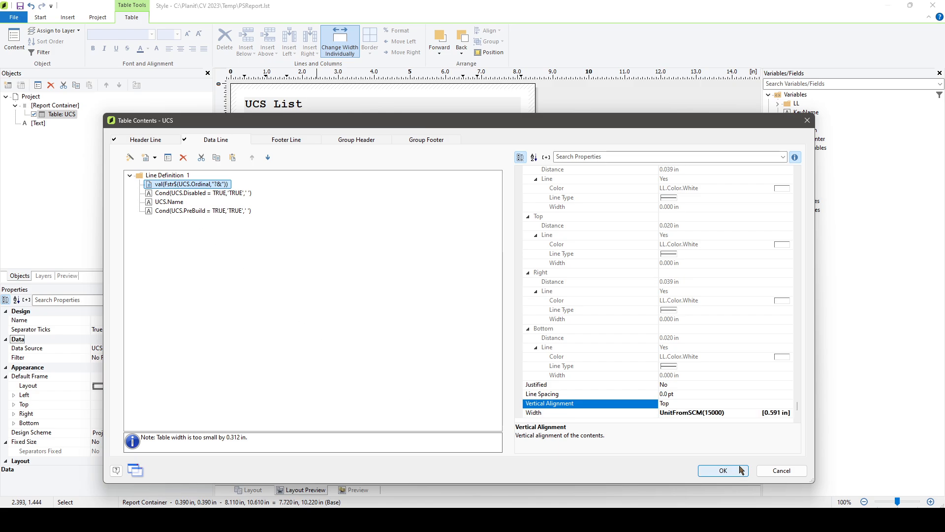
pyautogui.click(723, 470)
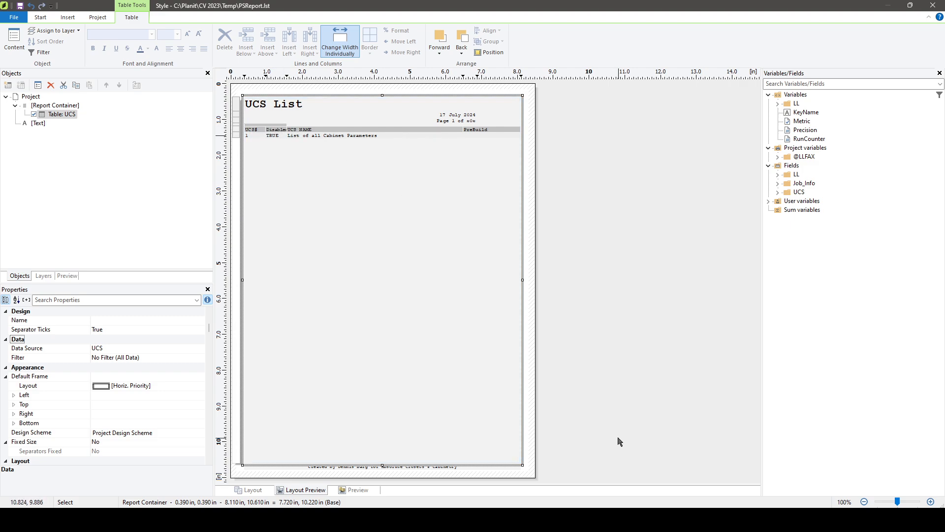
pyautogui.moveTo(583, 464)
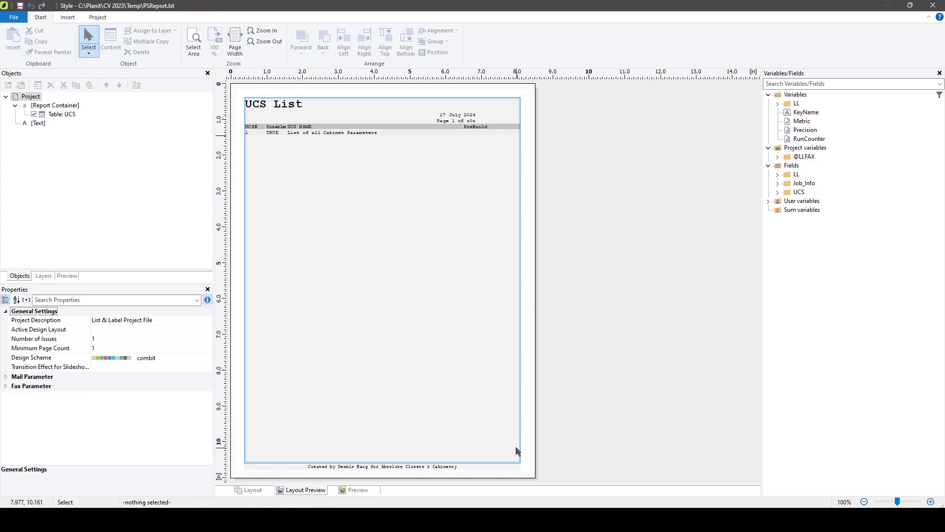
pyautogui.moveTo(541, 454)
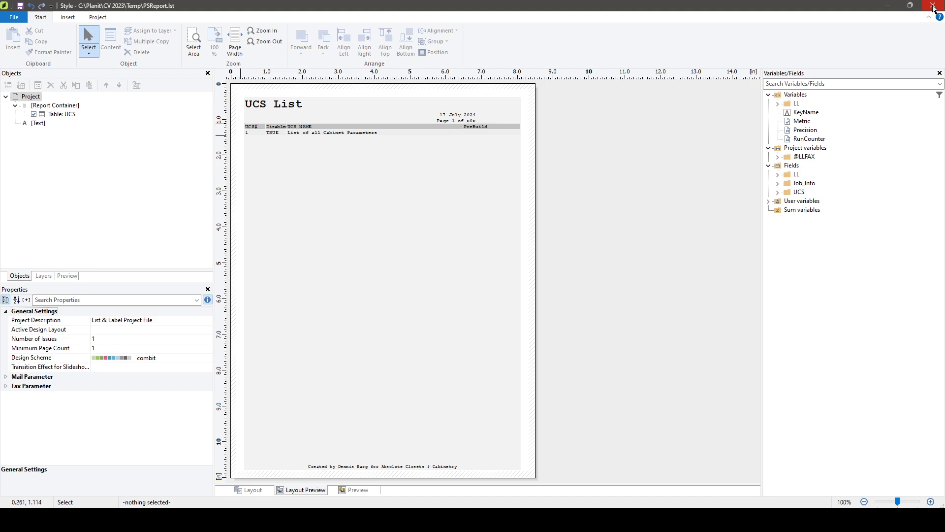
# Close the report designer and answer the save-changes prompt
pyautogui.click(932, 4)
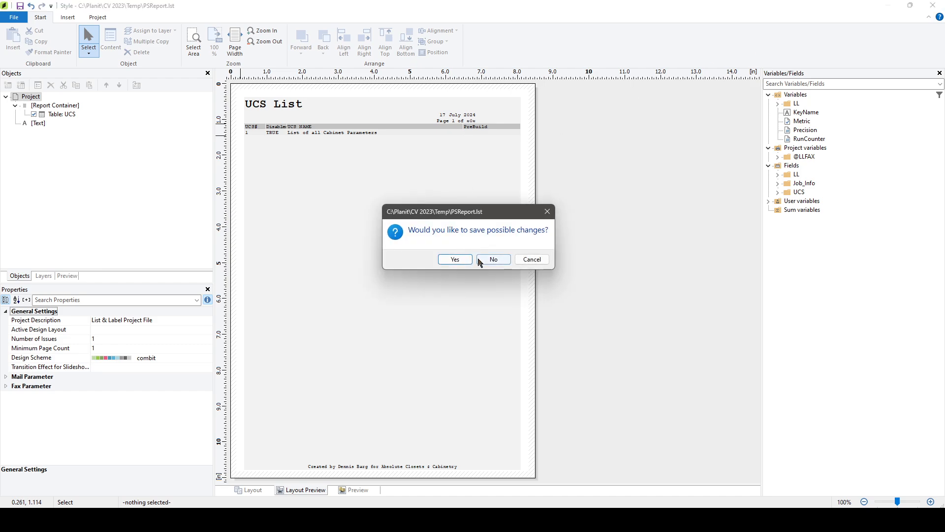
pyautogui.click(493, 259)
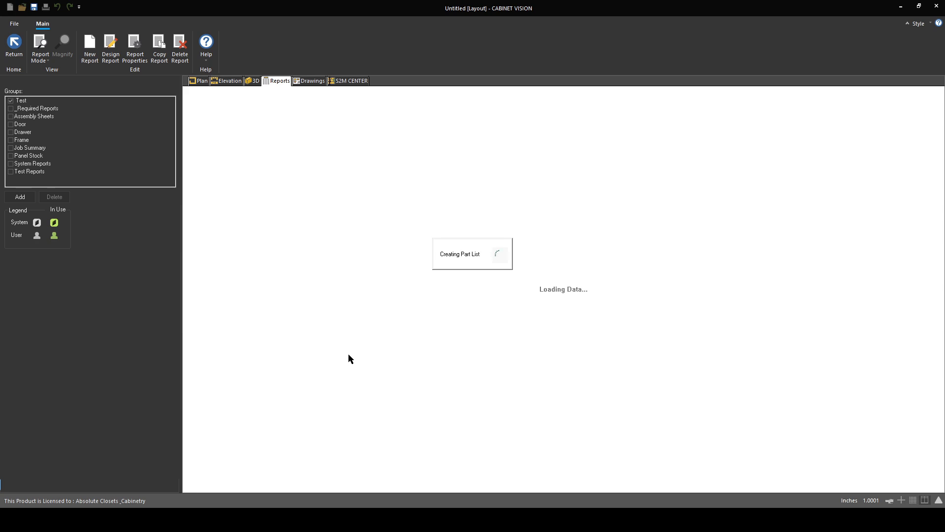
pyautogui.moveTo(162, 382)
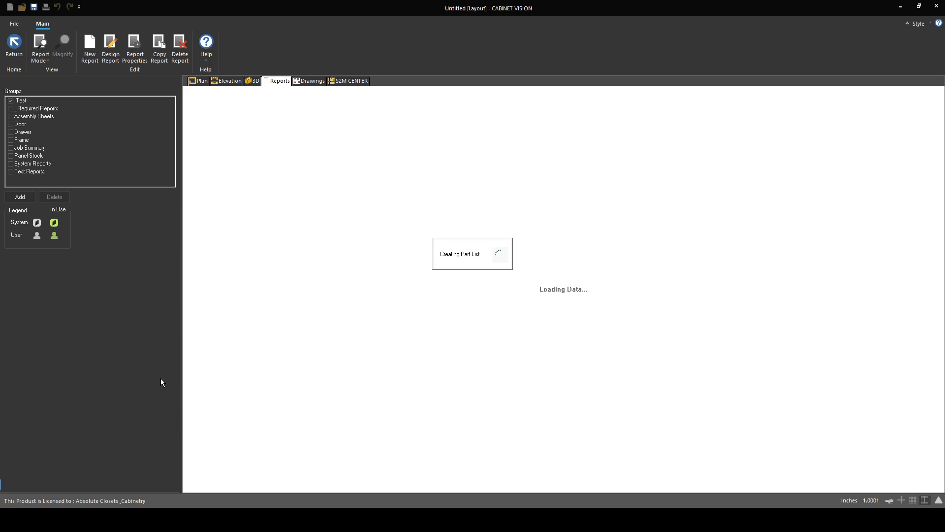
# Go from S2M Center back to Room 1's Plan view
pyautogui.click(352, 81)
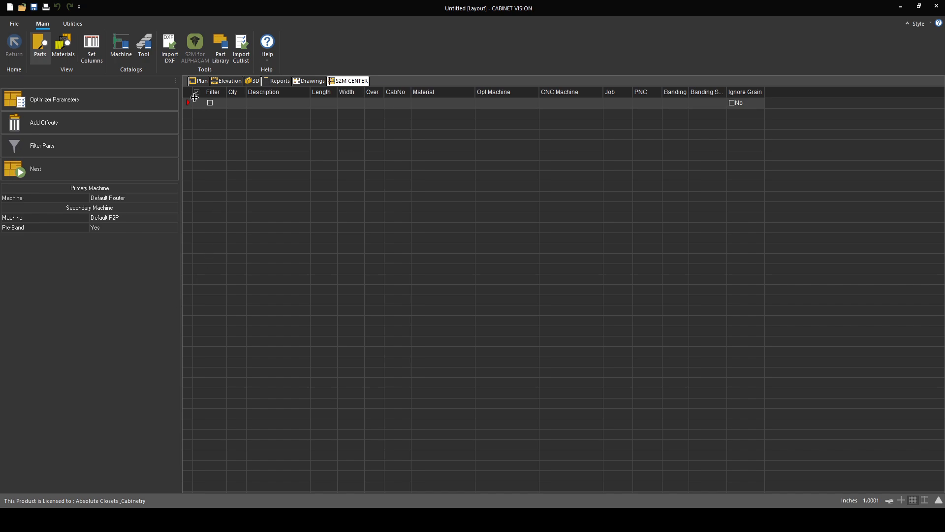
pyautogui.click(196, 92)
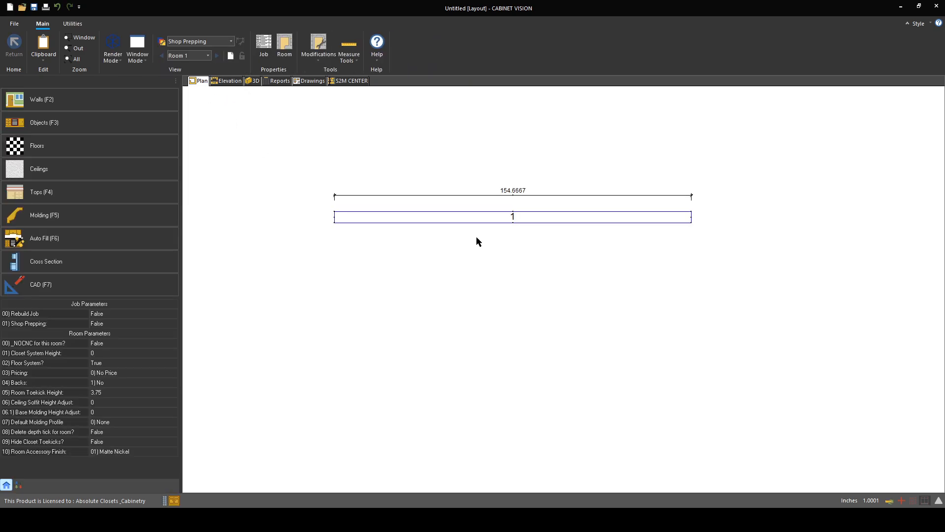
# Place a Base - Drawer over Pair Doors cabinet along the wall in Plan view
pyautogui.click(44, 122)
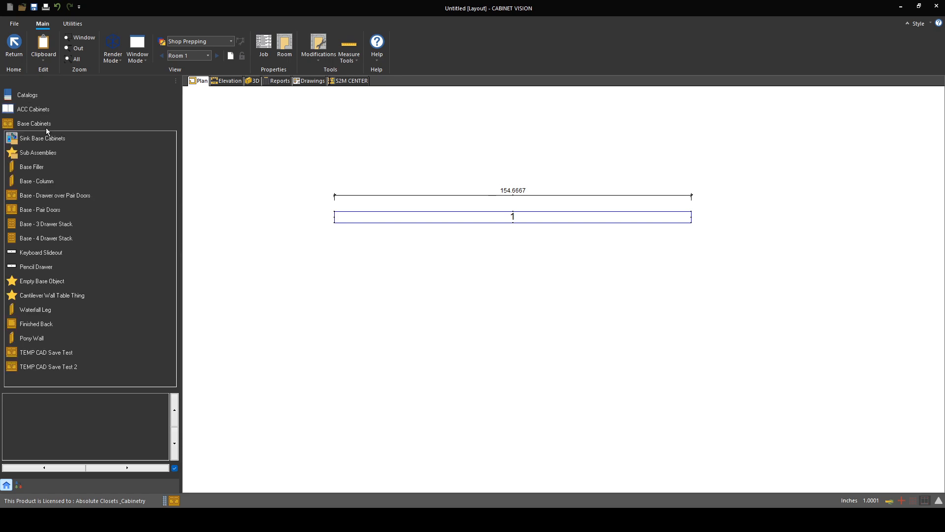
pyautogui.click(54, 195)
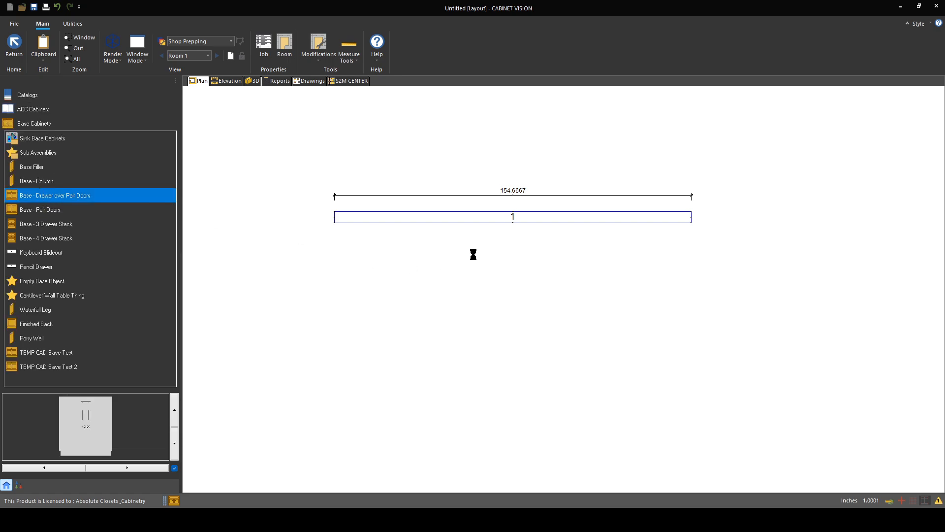
pyautogui.click(351, 81)
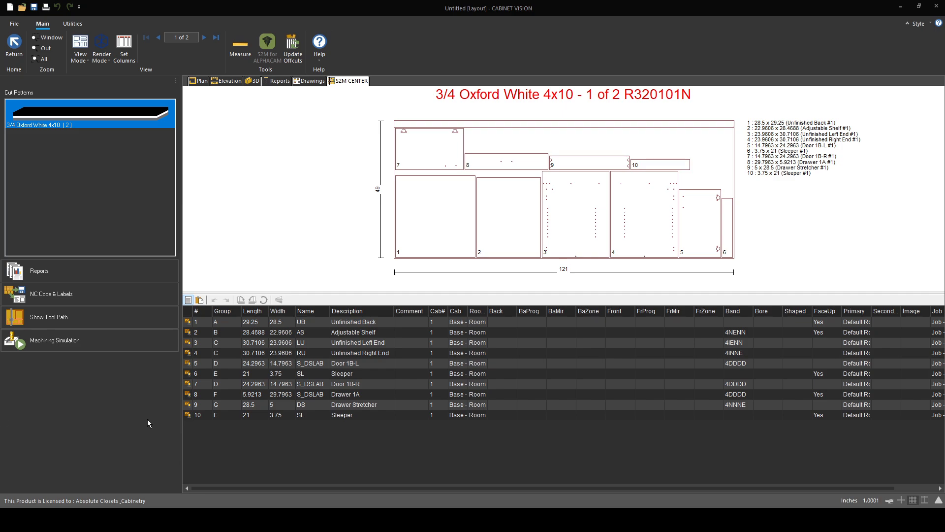
pyautogui.moveTo(115, 412)
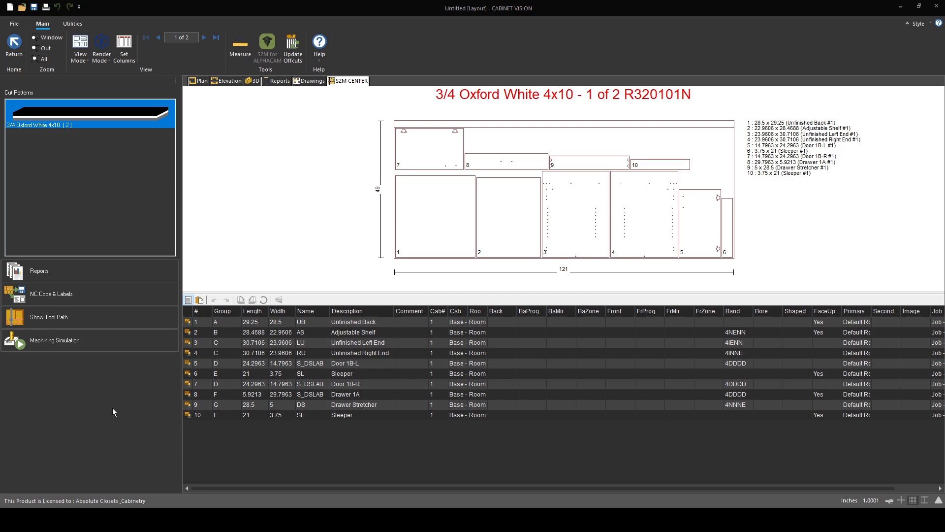
pyautogui.moveTo(401, 203)
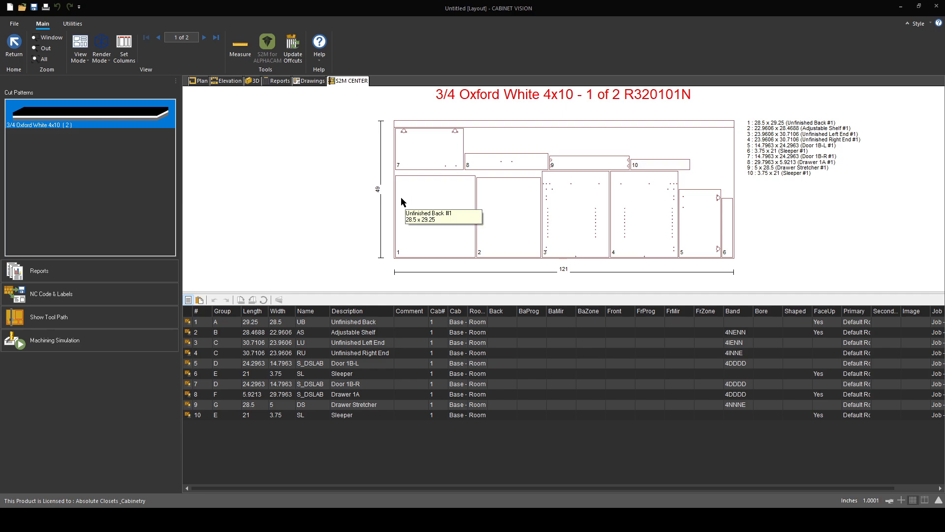
pyautogui.moveTo(75, 120)
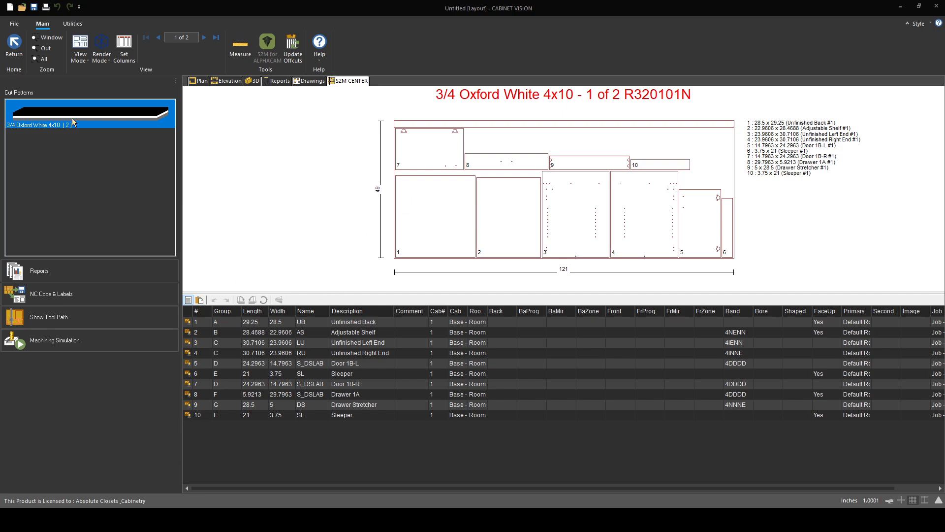
pyautogui.moveTo(594, 133)
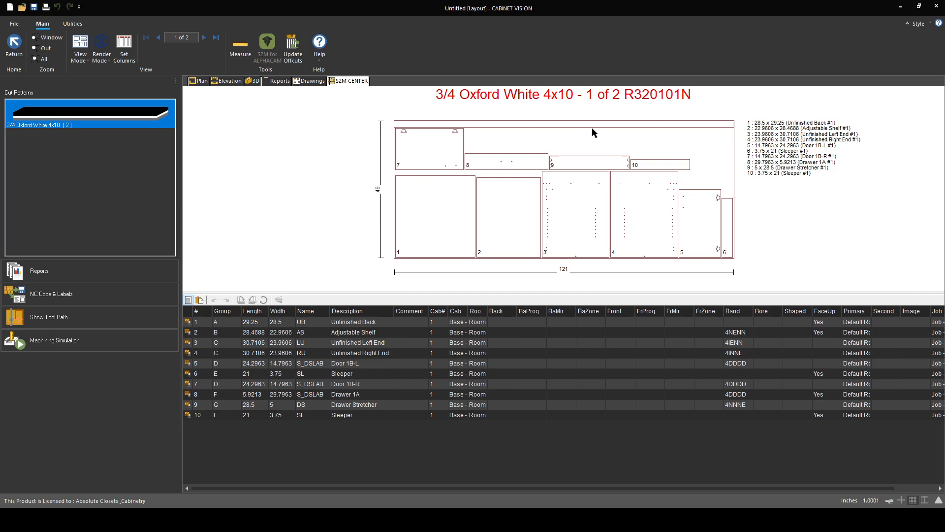
pyautogui.moveTo(111, 302)
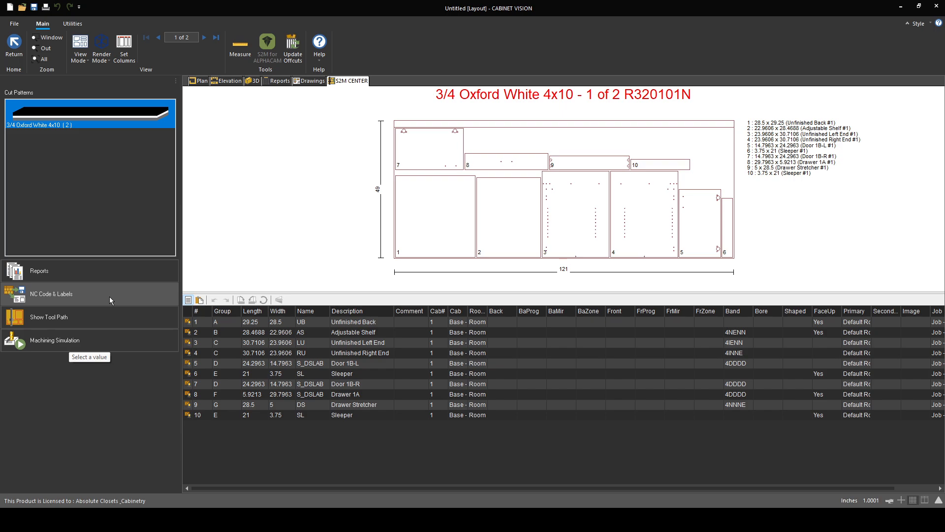
pyautogui.moveTo(88, 298)
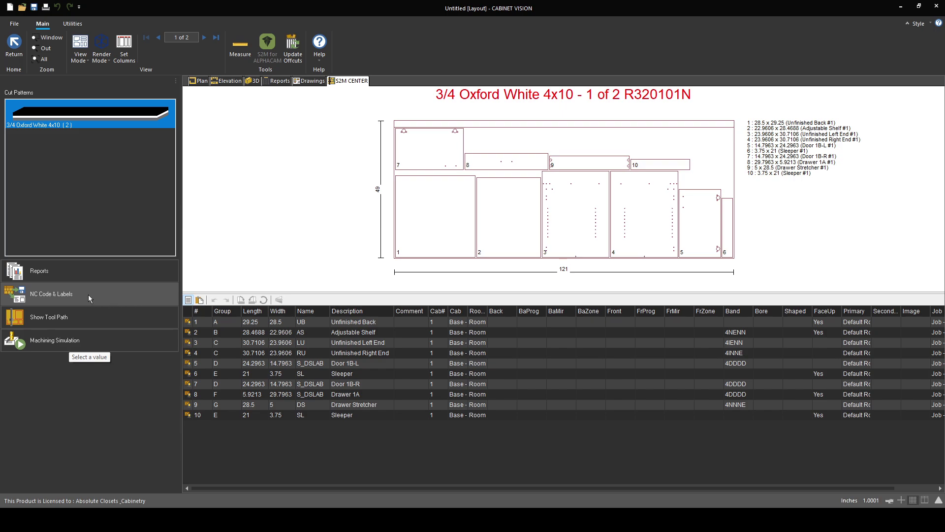
# Show the cut pattern report preview for sheet 1 of 2 with its parts table
pyautogui.click(39, 270)
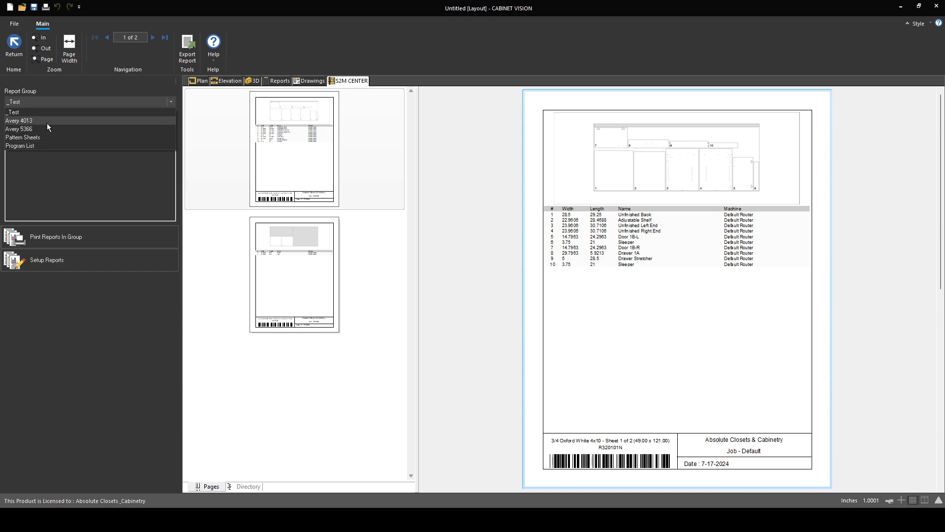
# Preview the three legacy Nest Cut List variants, then bring up the Setup Reports list
pyautogui.click(22, 137)
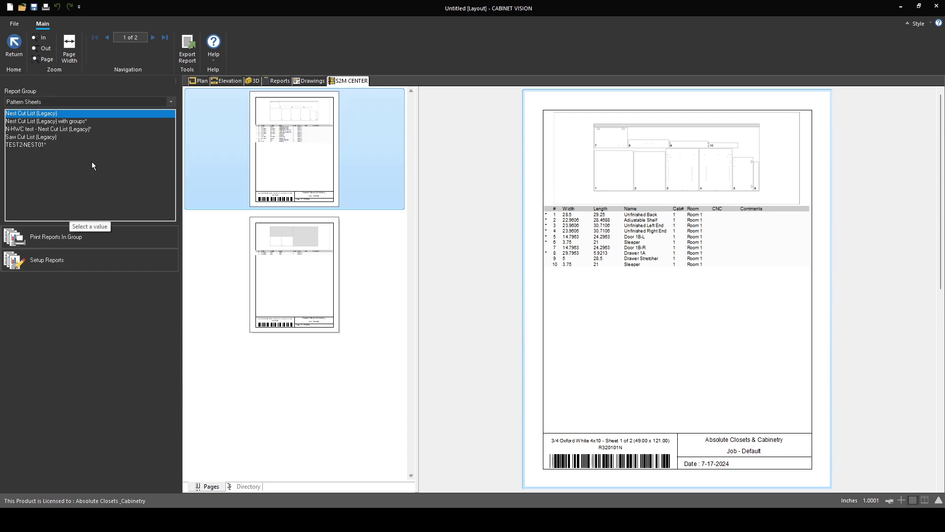
pyautogui.click(48, 121)
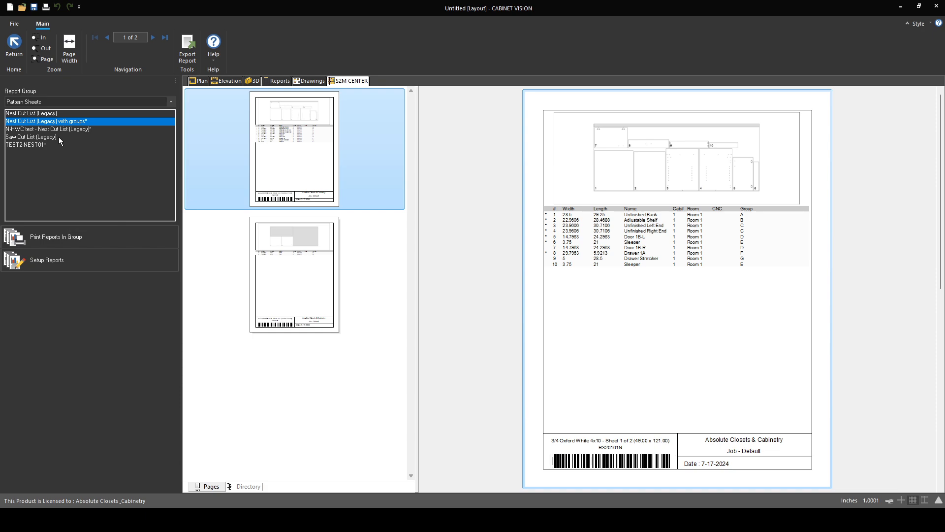
pyautogui.click(49, 129)
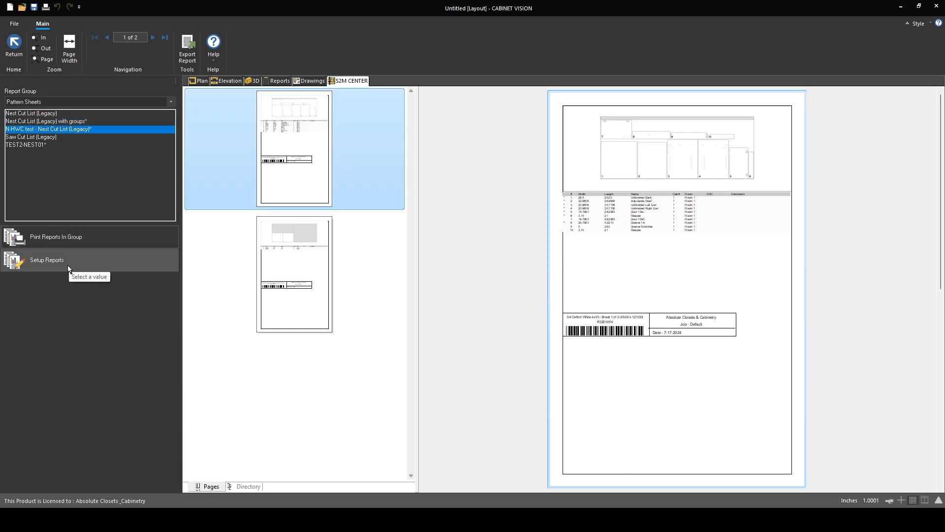
pyautogui.moveTo(707, 284)
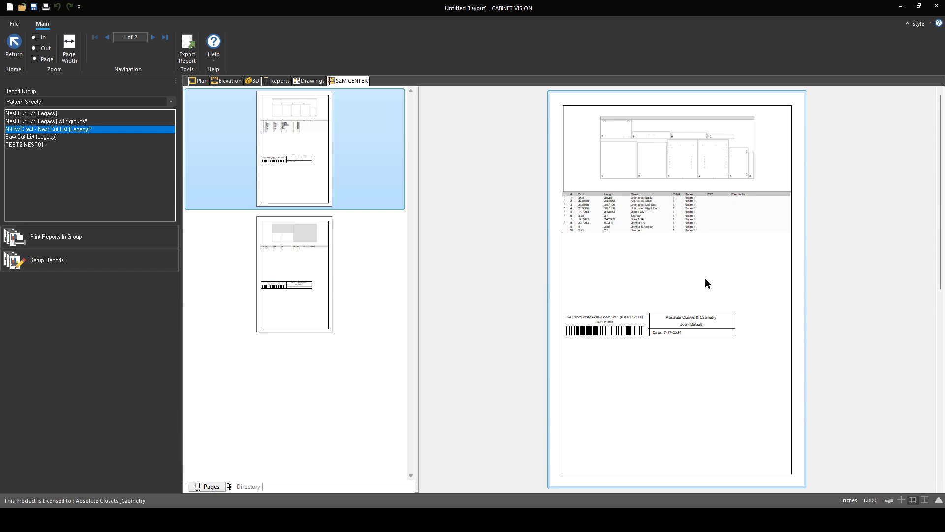
pyautogui.moveTo(67, 264)
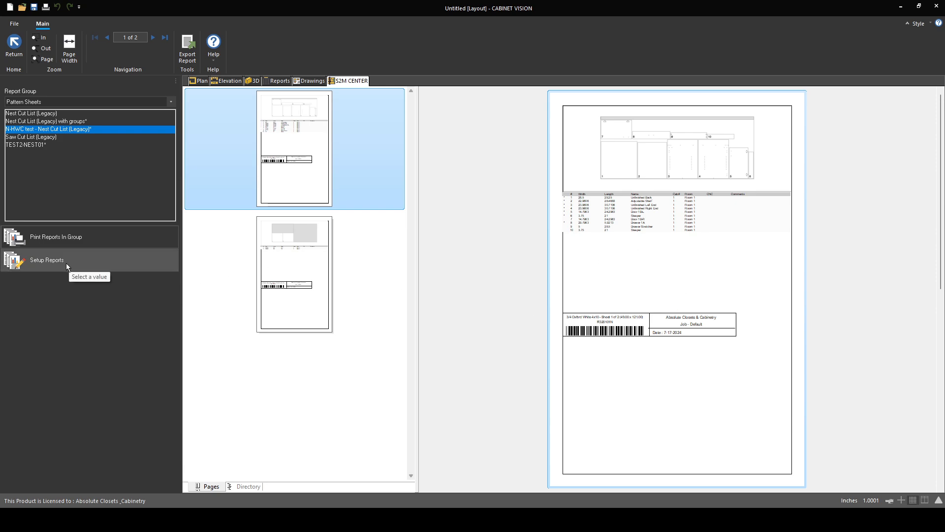
pyautogui.click(45, 260)
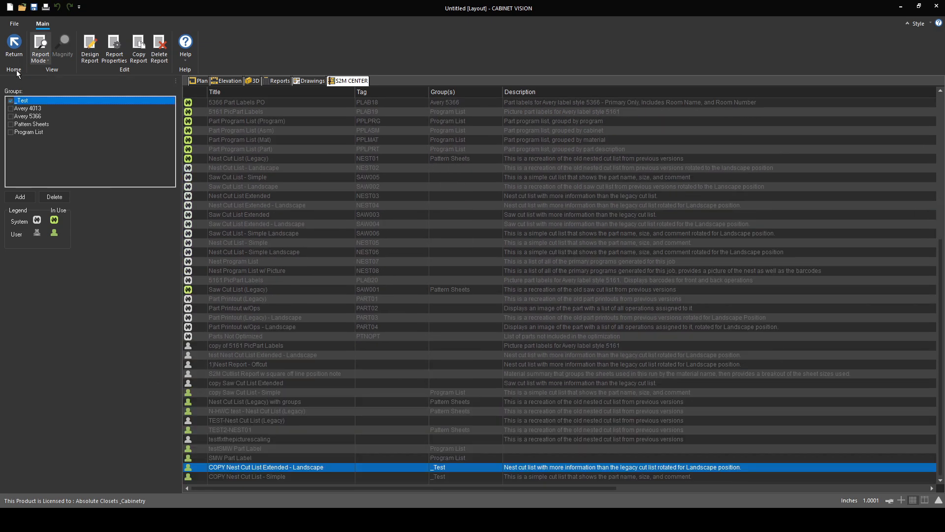
# Preview the _Test group's COPY Nest Cut List Extended - Landscape, then return to Setup Reports
pyautogui.doubleClick(265, 466)
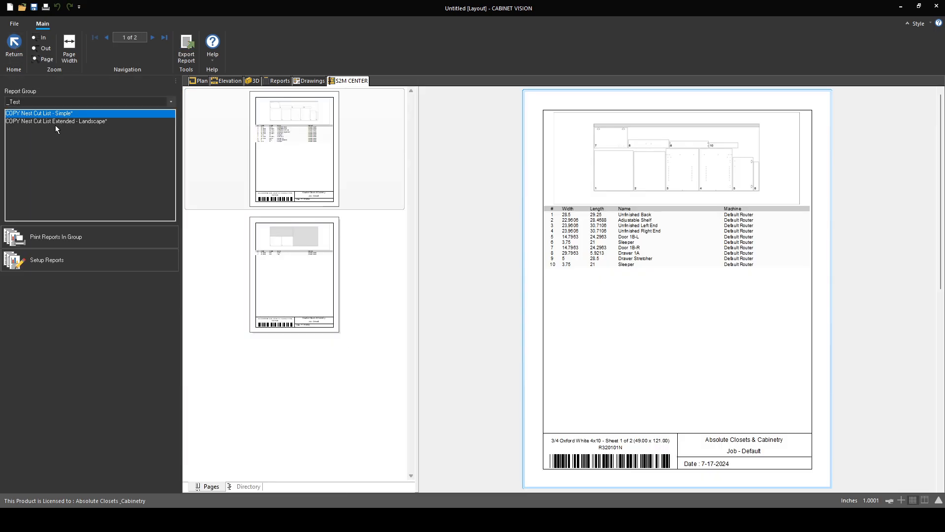
pyautogui.click(55, 121)
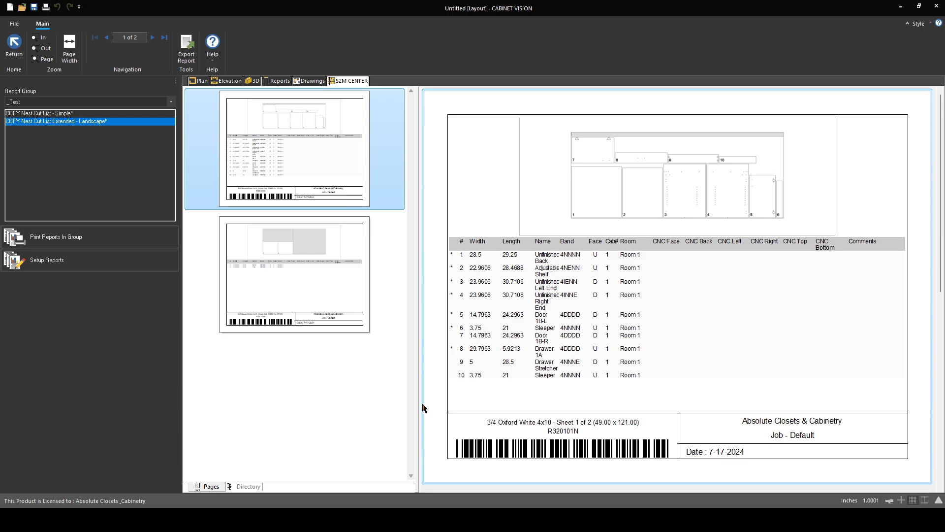
pyautogui.moveTo(112, 170)
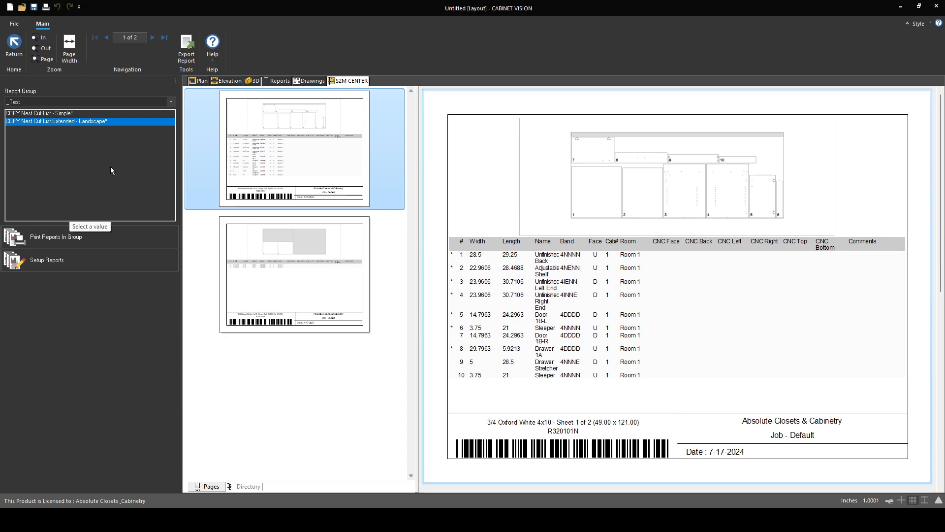
pyautogui.moveTo(102, 137)
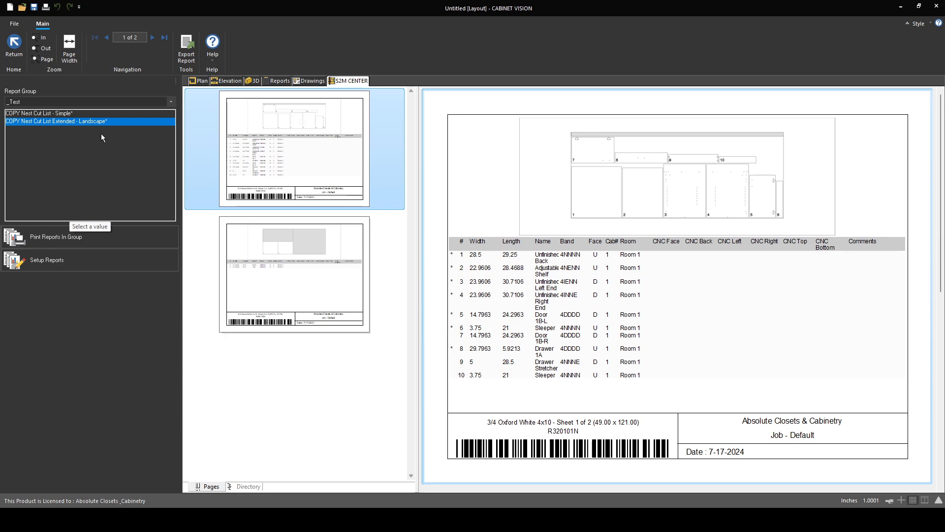
pyautogui.moveTo(131, 141)
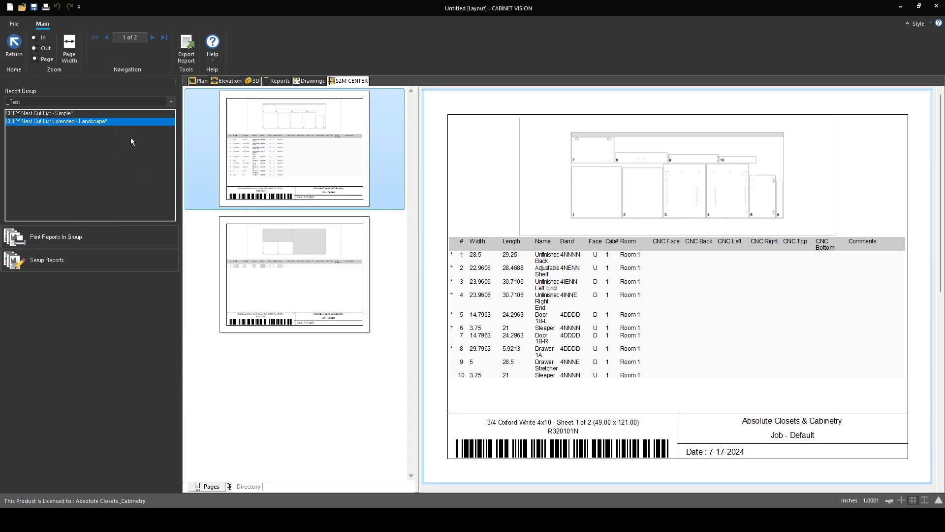
pyautogui.click(46, 260)
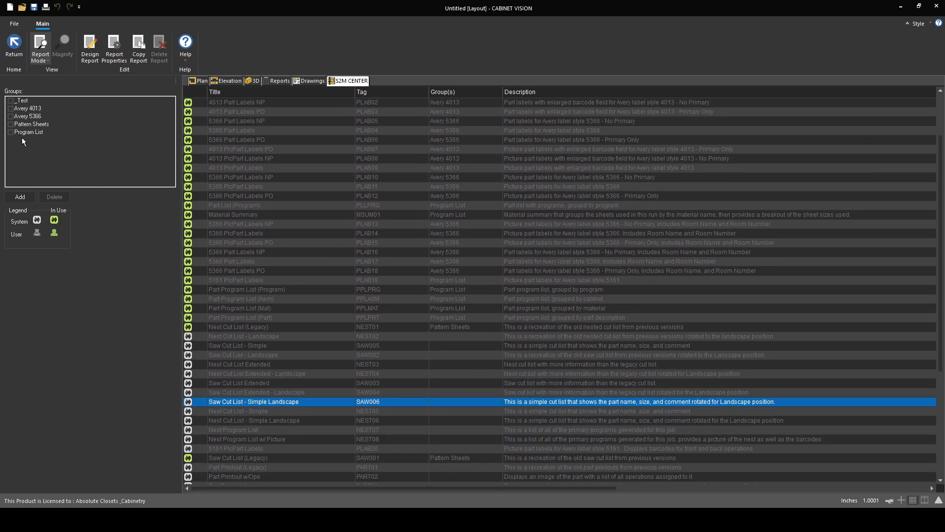
# Tick _Test for Saw Cut List - Simple Landscape and the test Nest Cut List Extended - Landscape
pyautogui.click(19, 101)
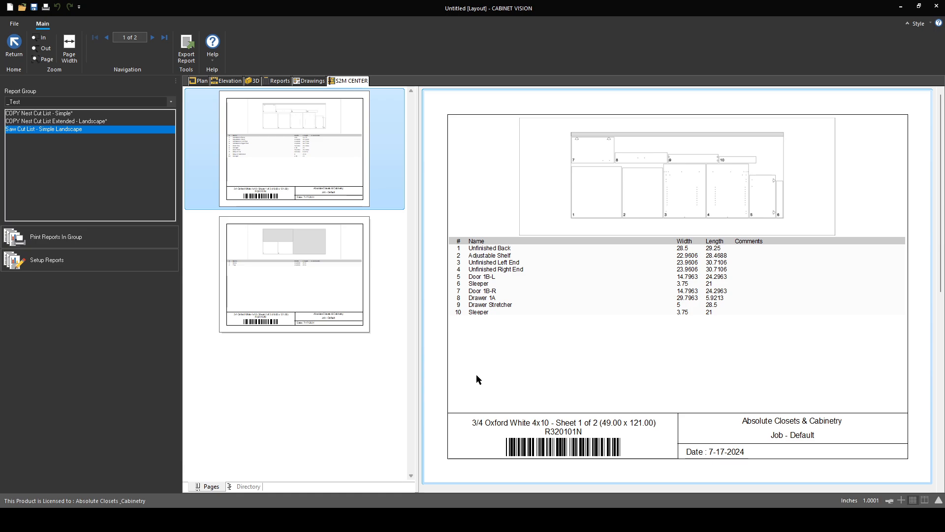
pyautogui.moveTo(213, 268)
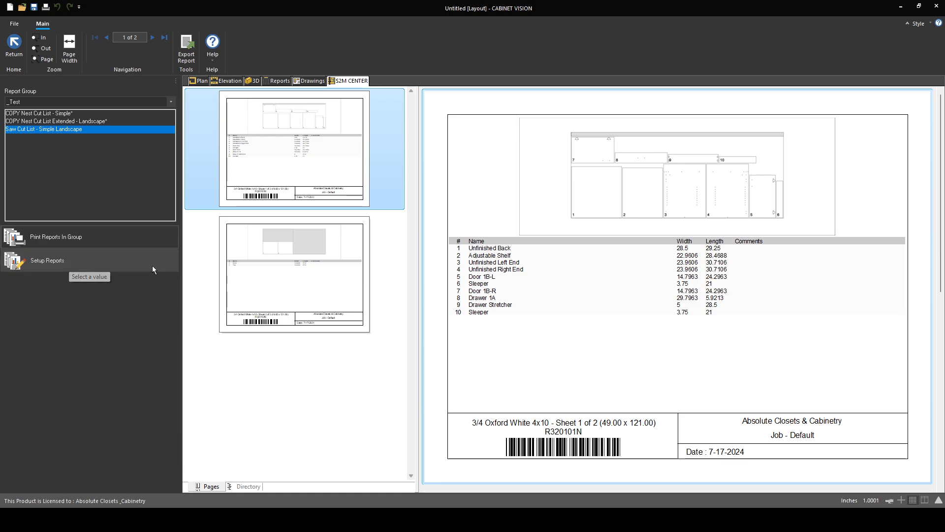
pyautogui.click(47, 260)
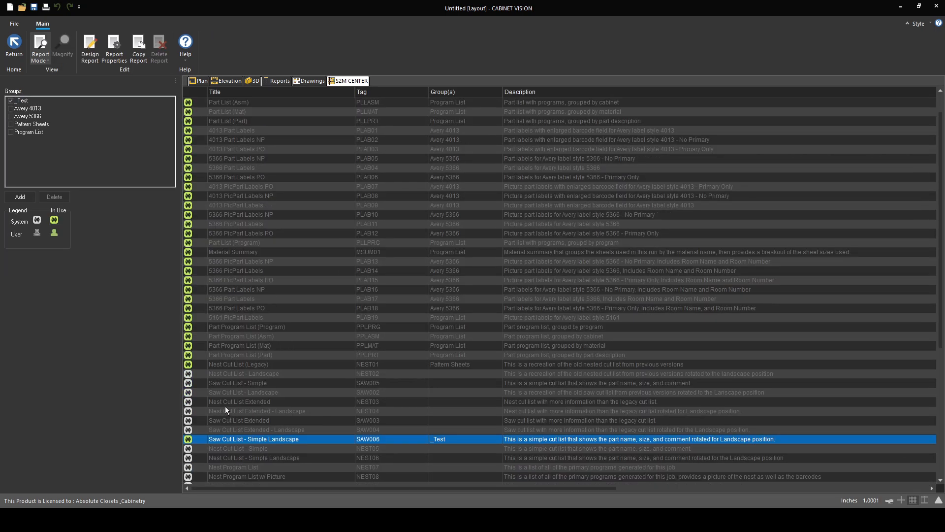
pyautogui.scroll(-3)
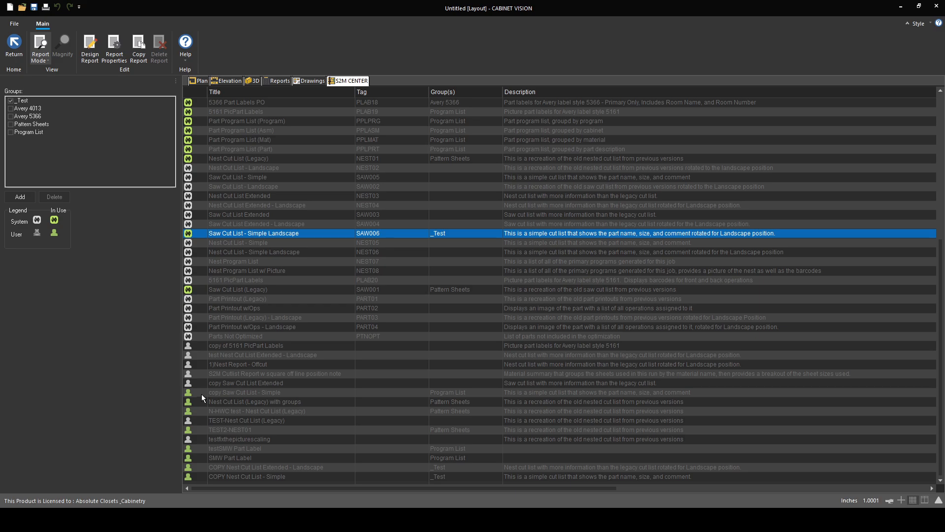
pyautogui.moveTo(202, 352)
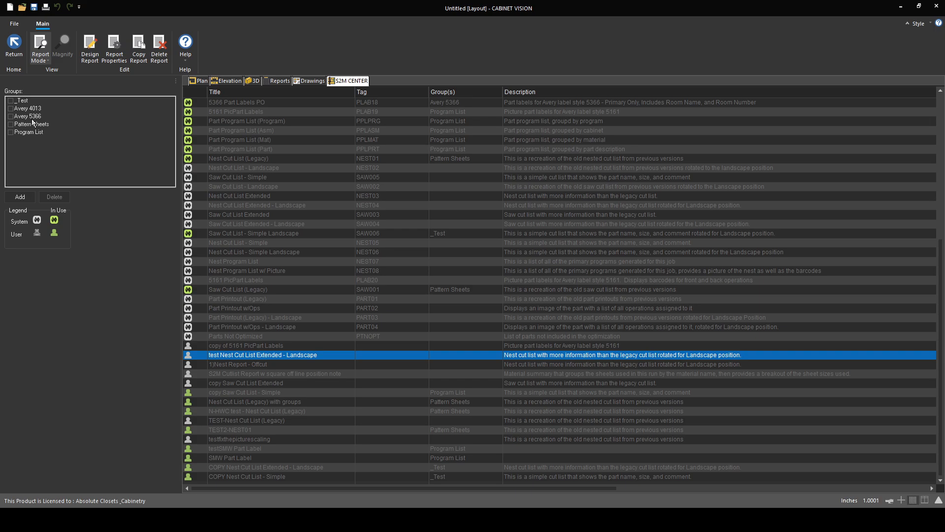
pyautogui.doubleClick(262, 354)
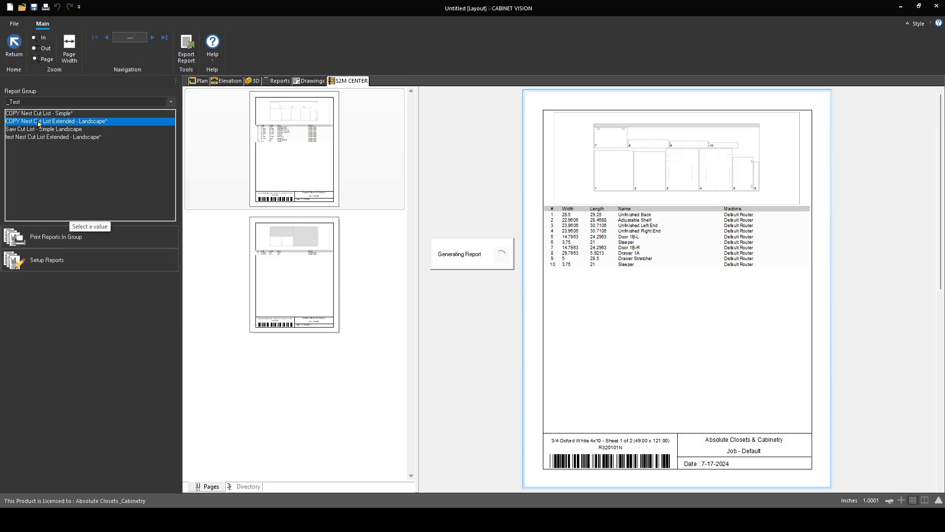
# Preview Saw Cut List - Simple Landscape, then the test extended landscape nest cut list
pyautogui.click(54, 136)
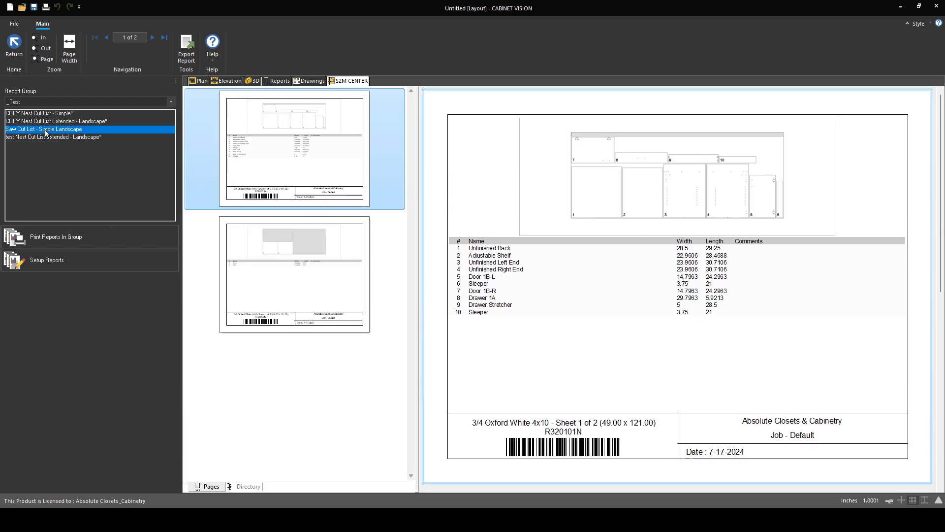
pyautogui.click(54, 137)
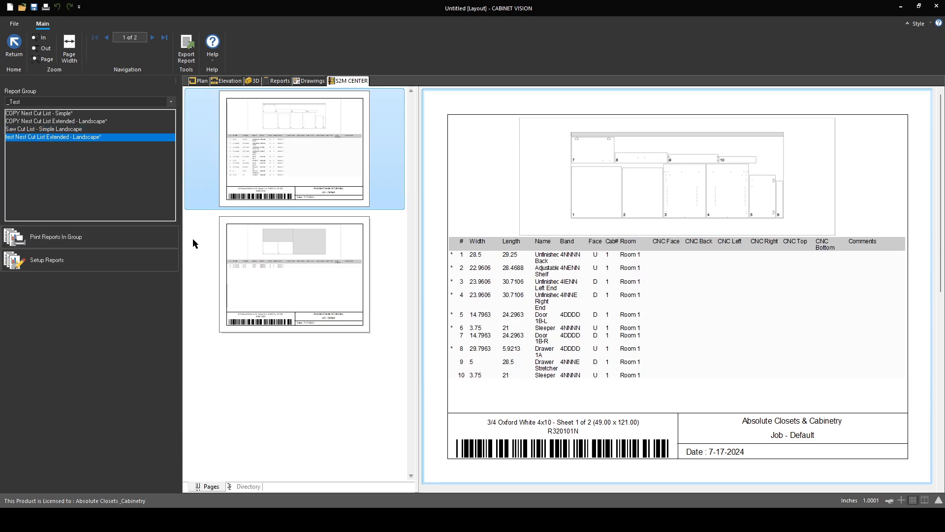
pyautogui.moveTo(269, 276)
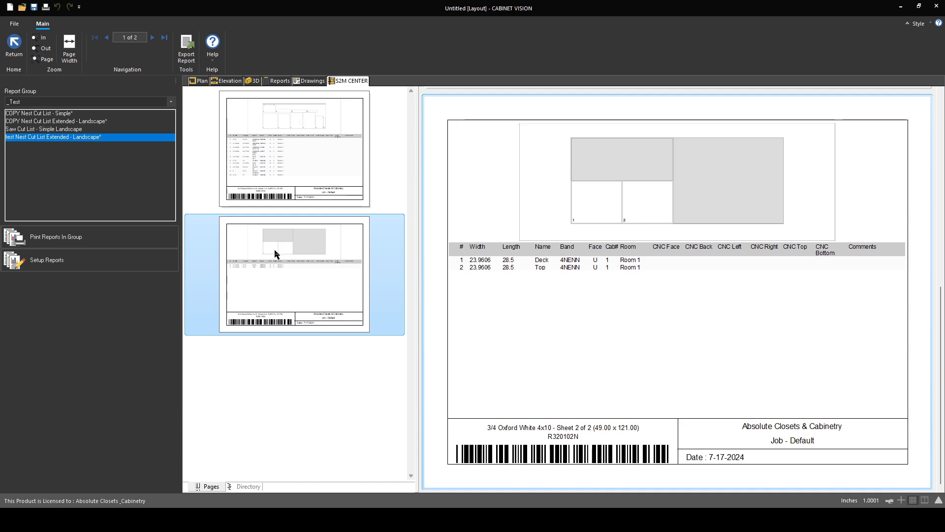
pyautogui.moveTo(227, 266)
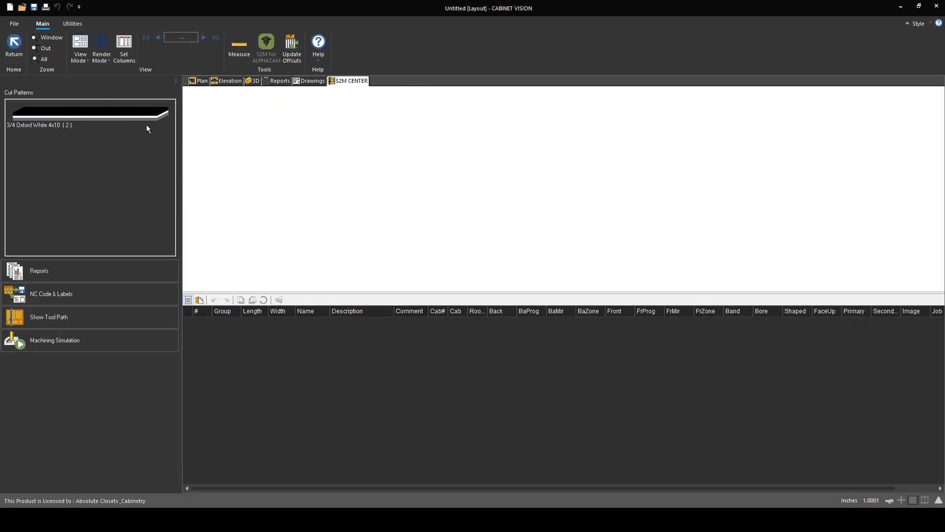
pyautogui.moveTo(359, 416)
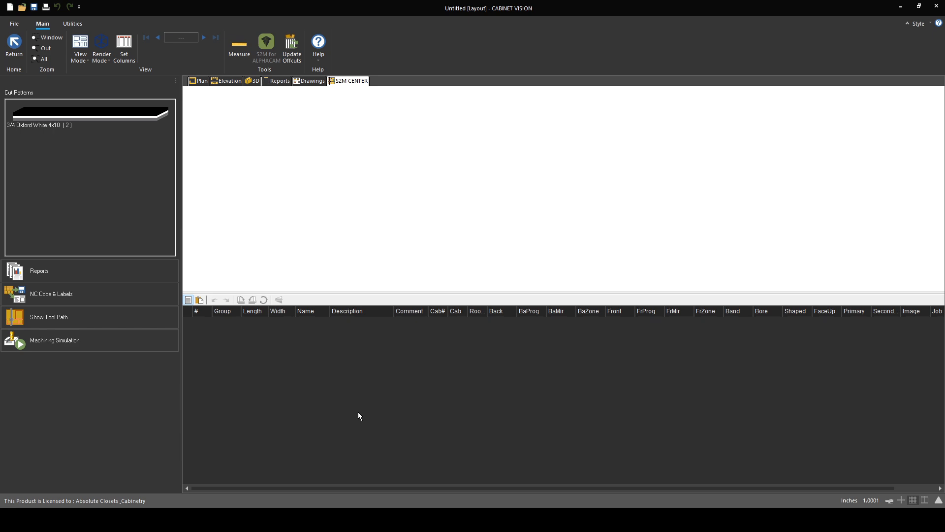
pyautogui.moveTo(354, 406)
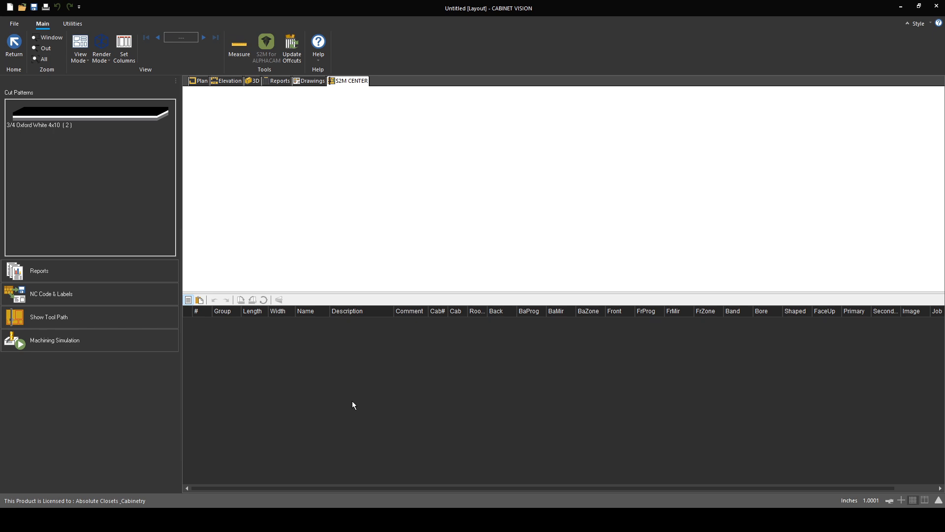
pyautogui.moveTo(217, 402)
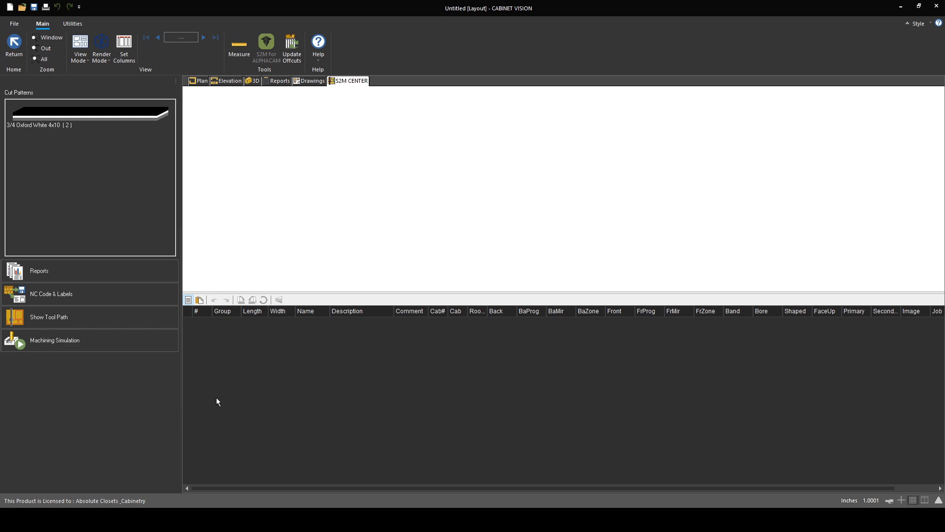
pyautogui.moveTo(362, 430)
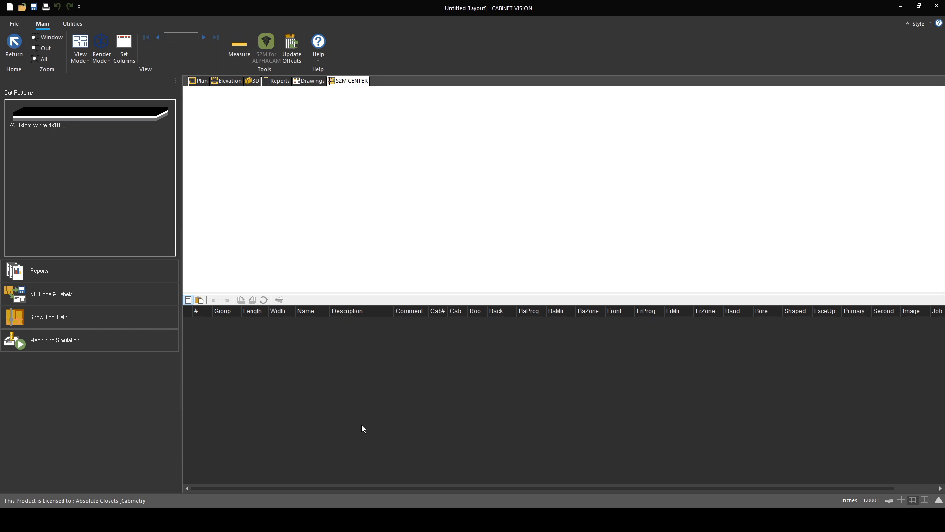
pyautogui.moveTo(366, 430)
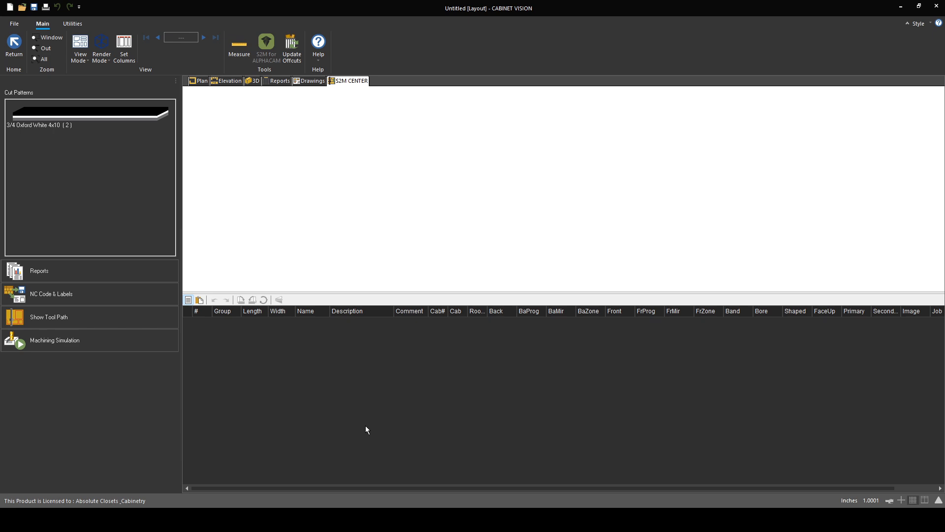
pyautogui.moveTo(360, 408)
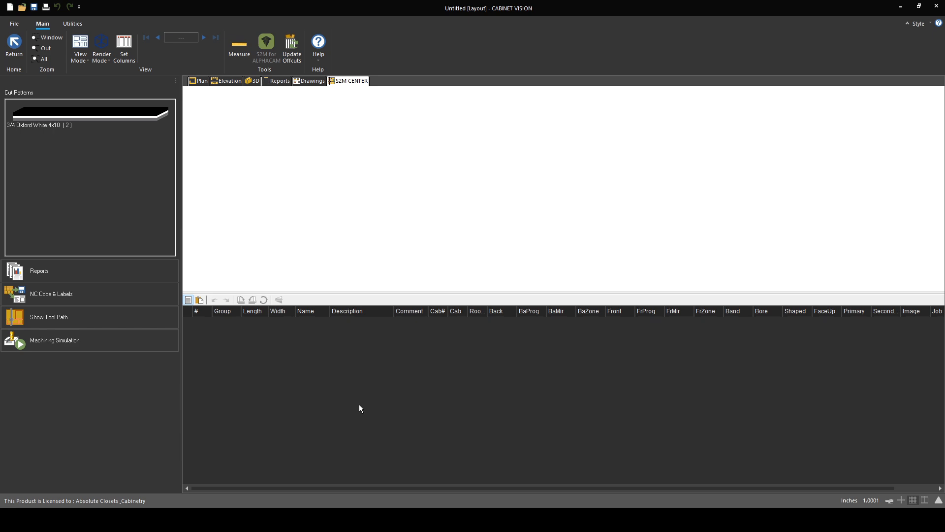
pyautogui.moveTo(356, 409)
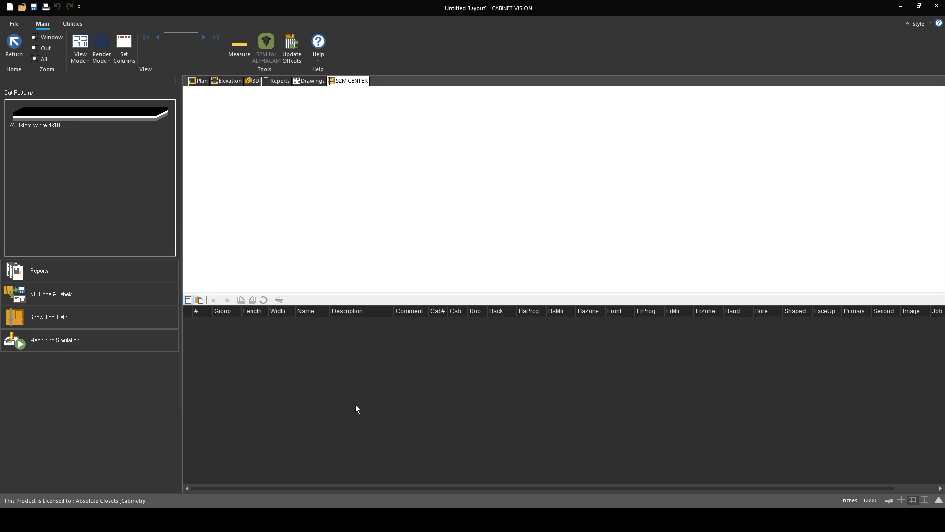